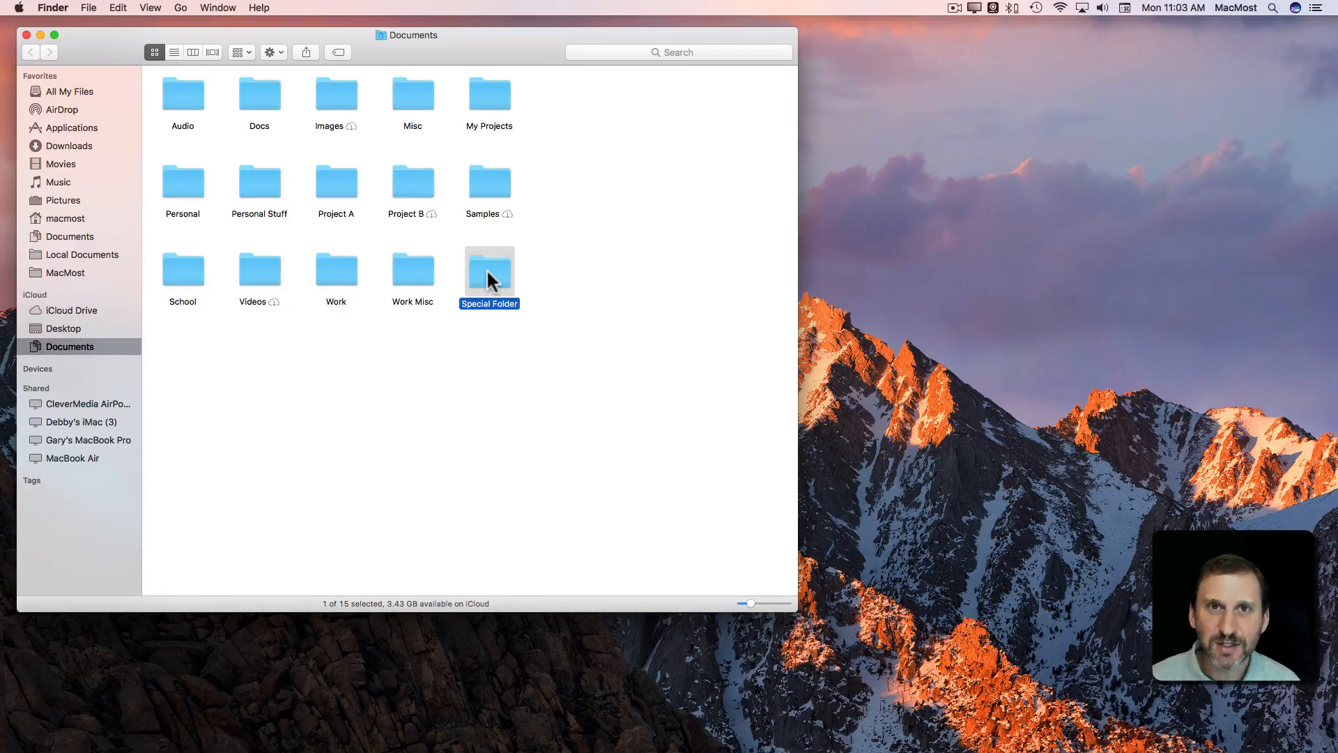
mouse_move(1146, 158)
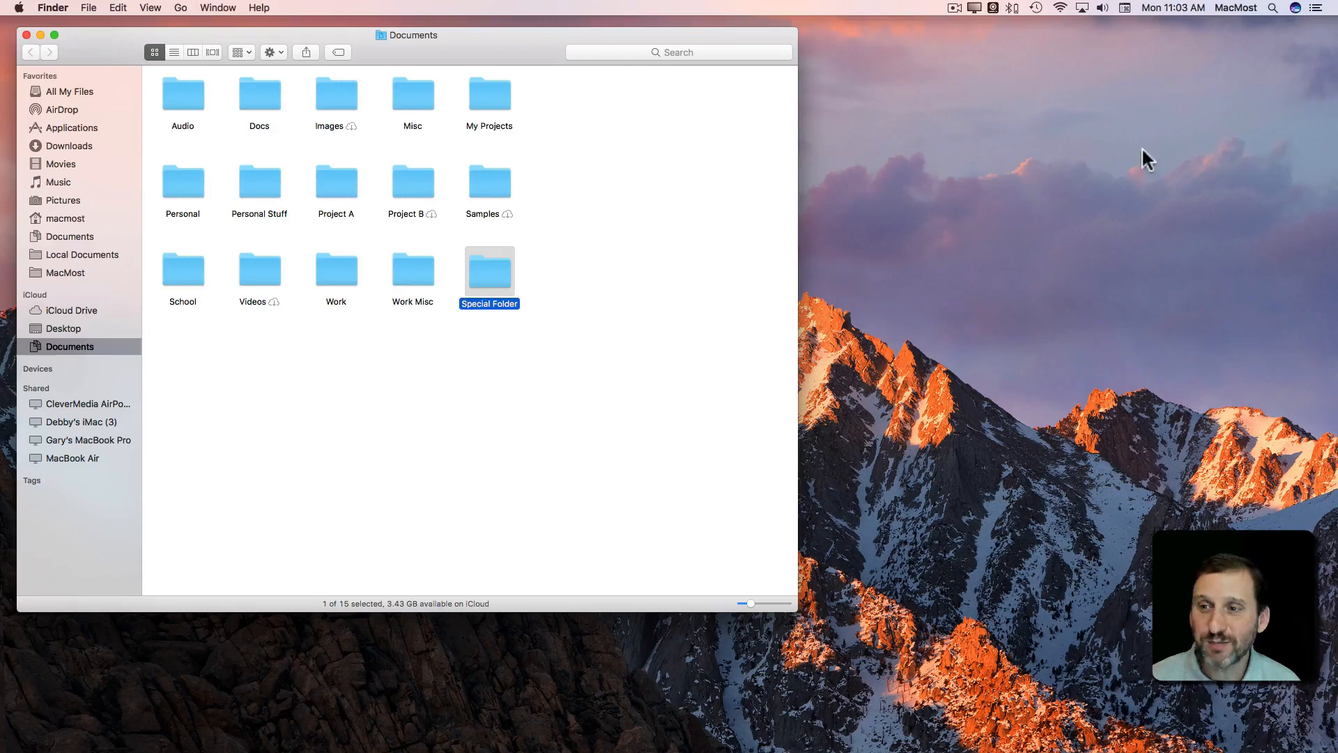
mouse_move(414, 175)
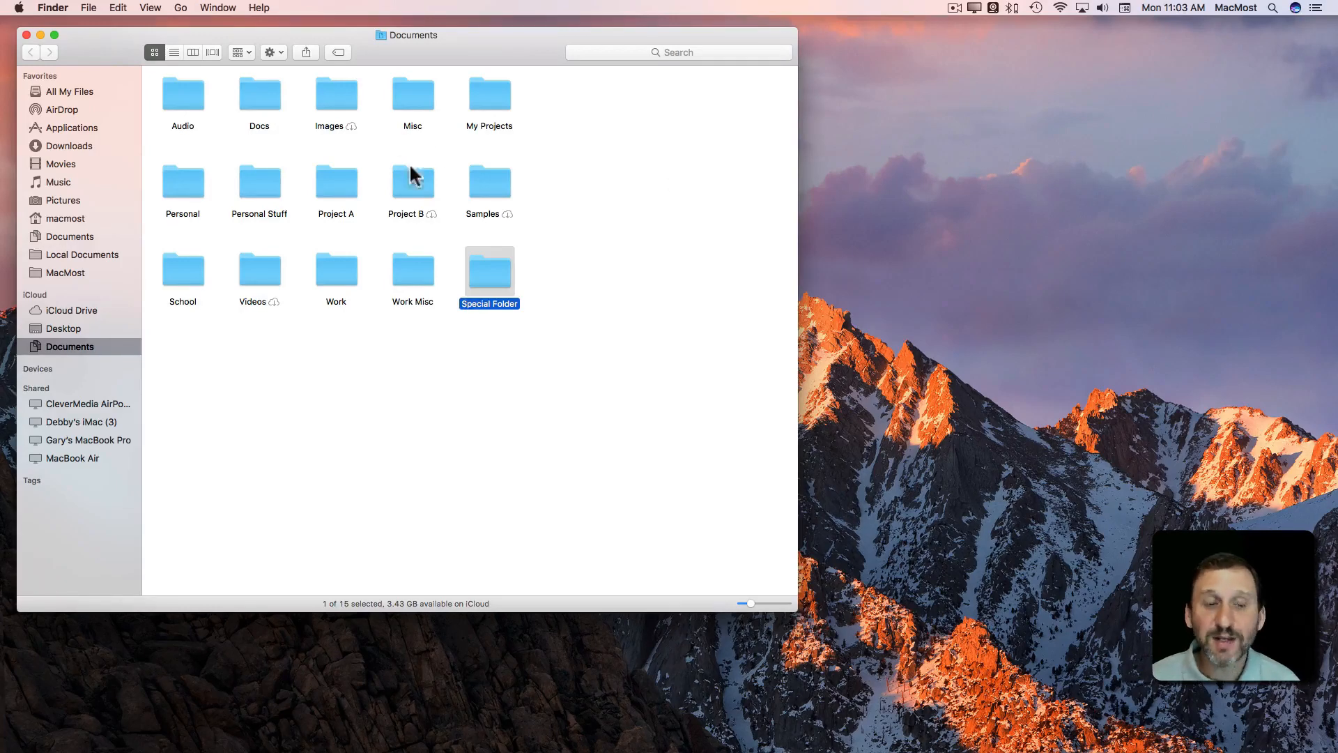
mouse_move(405, 190)
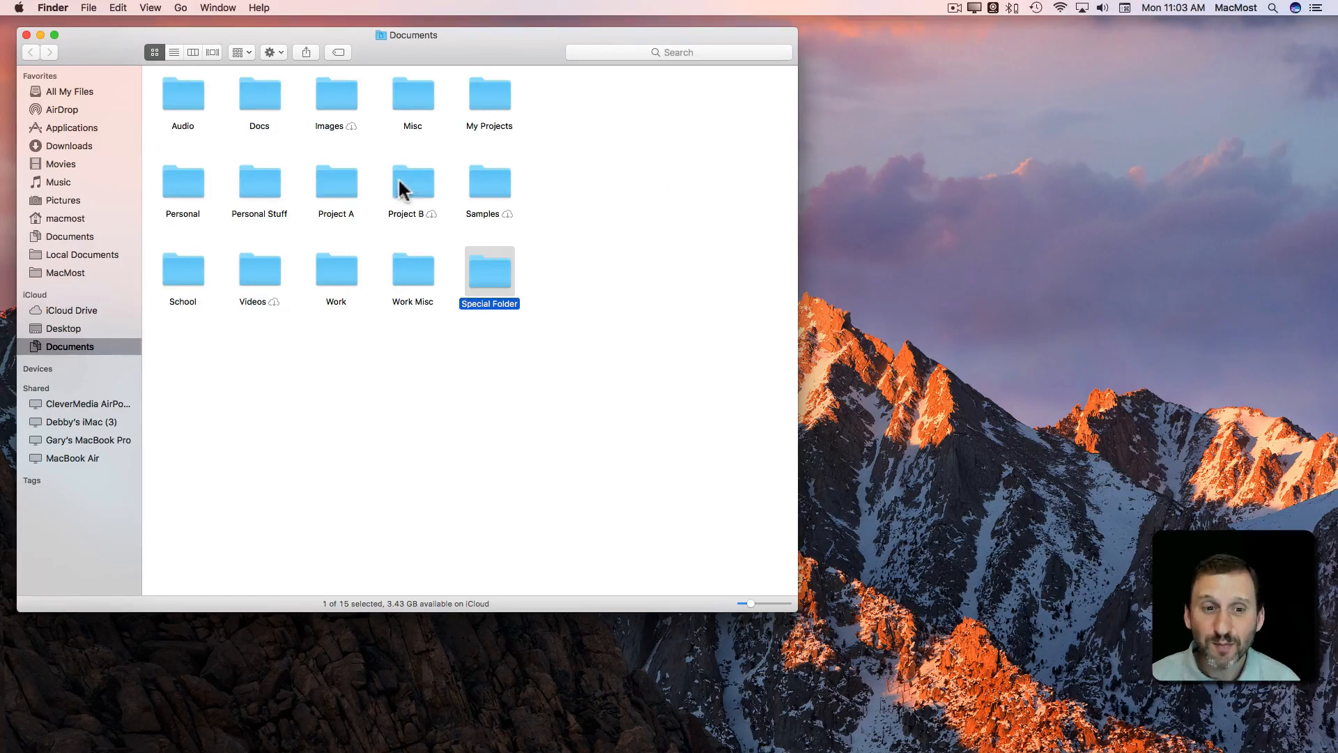
mouse_move(538, 283)
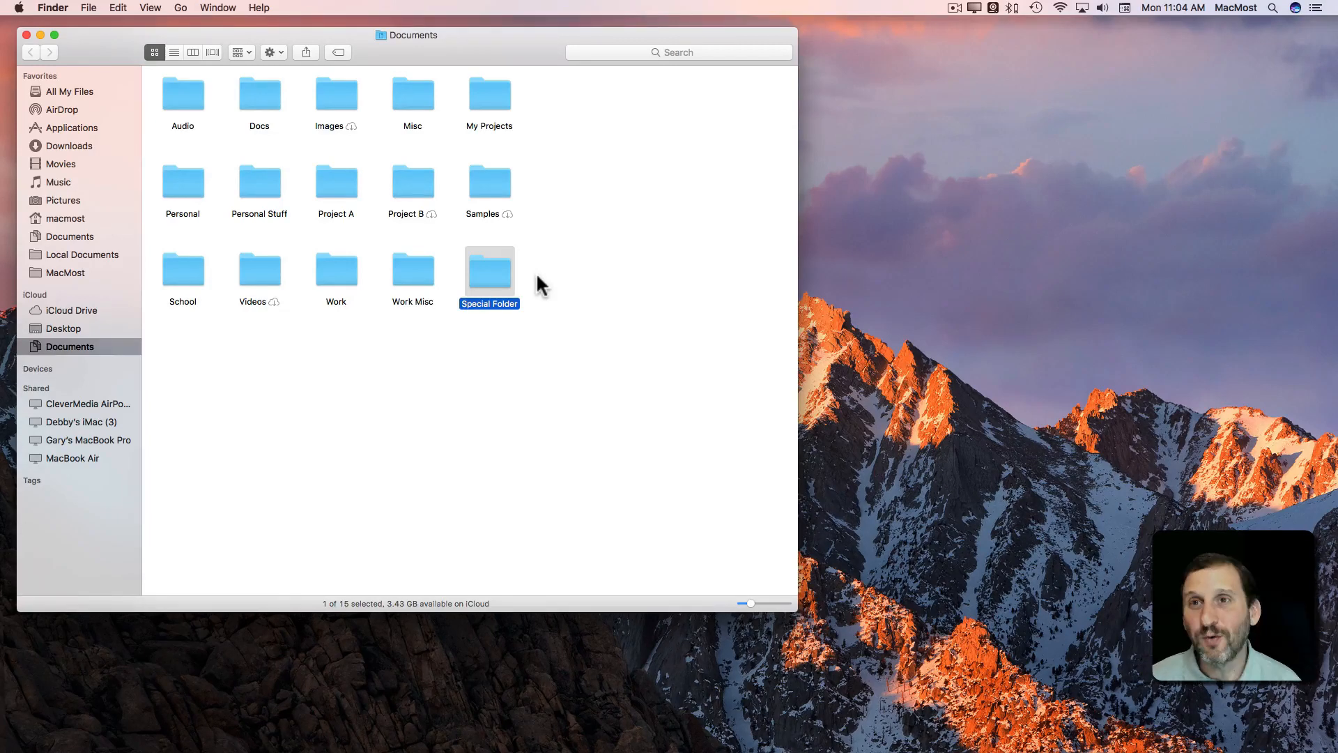
mouse_move(512, 56)
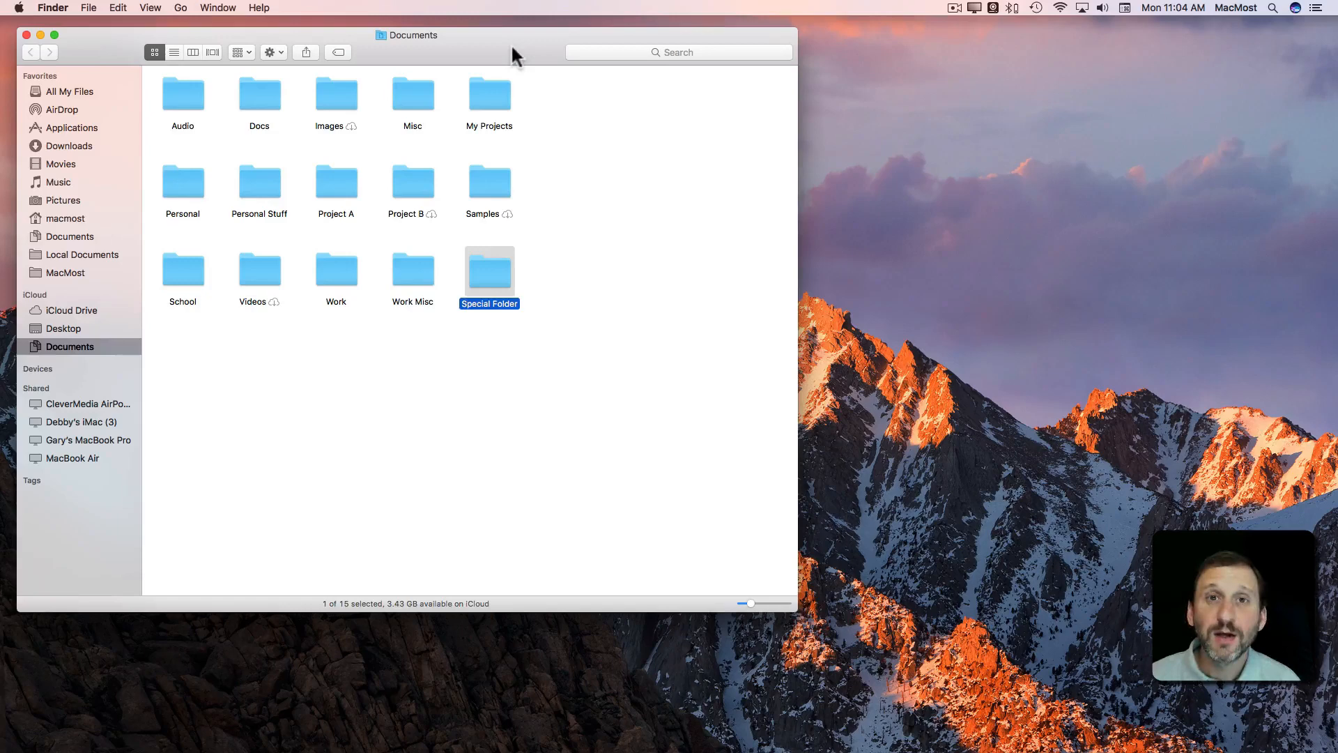
mouse_move(499, 283)
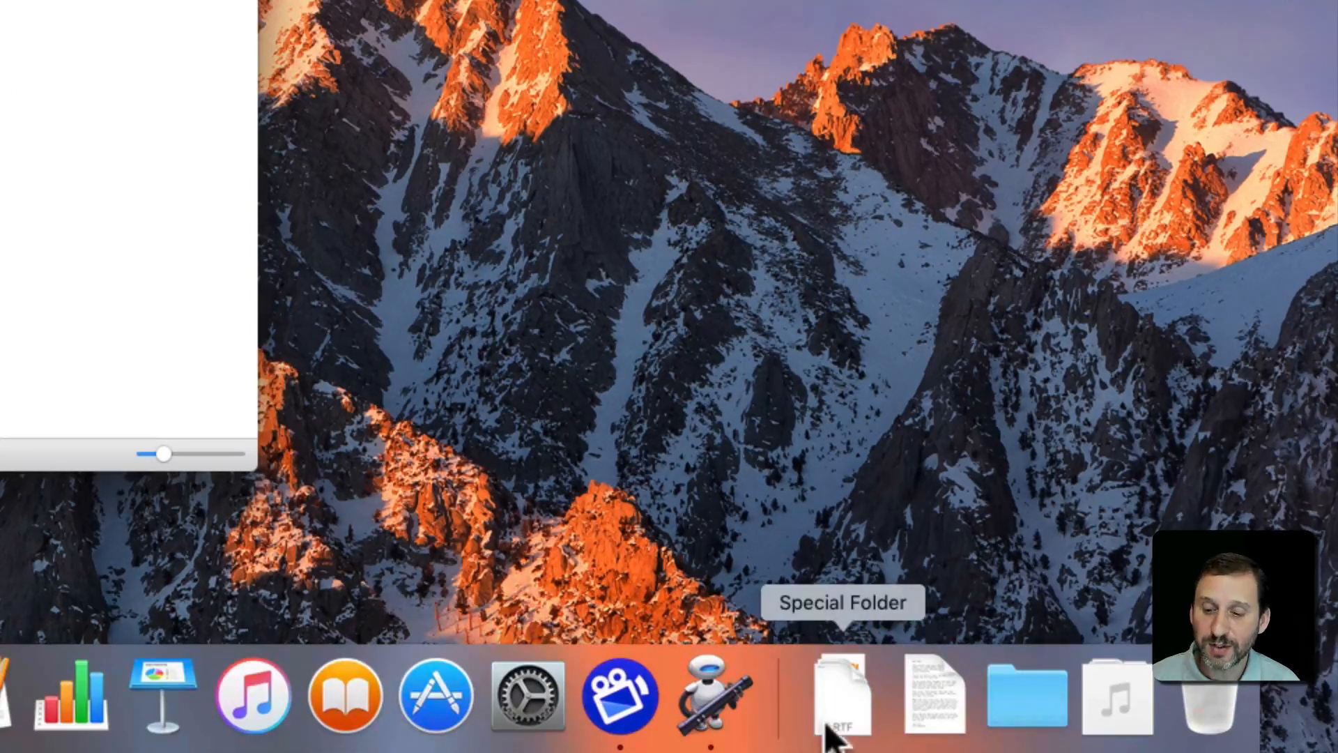
Step: Switch the Special Folder Dock stack to display its contents as a grid and check the new layout
click(841, 695)
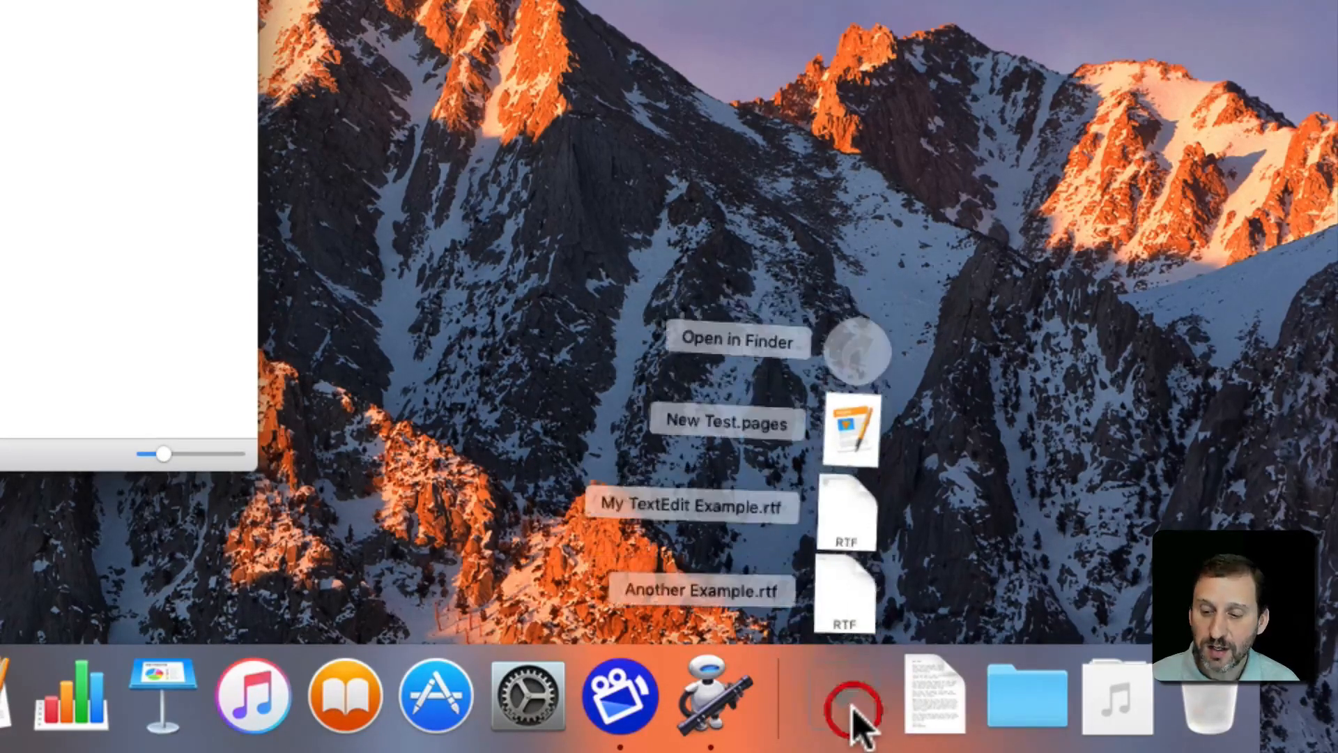
right_click(844, 695)
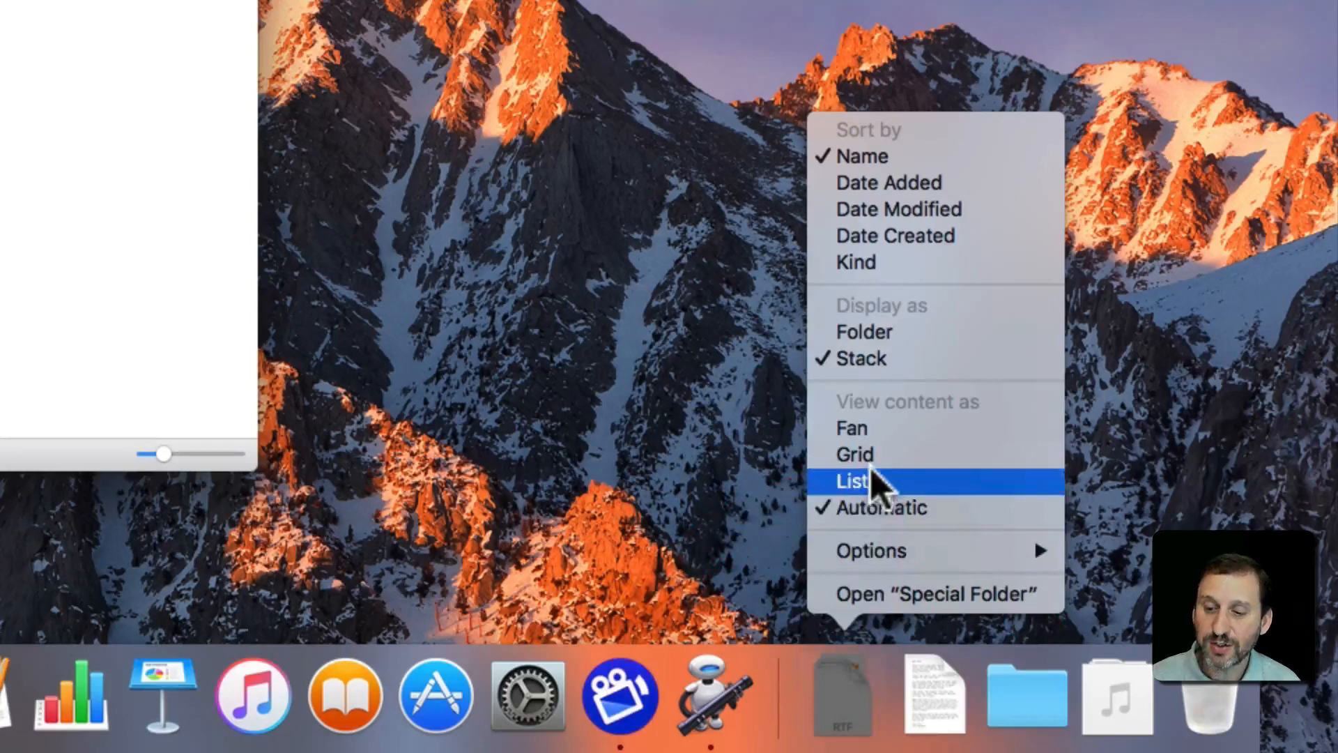
mouse_move(862, 455)
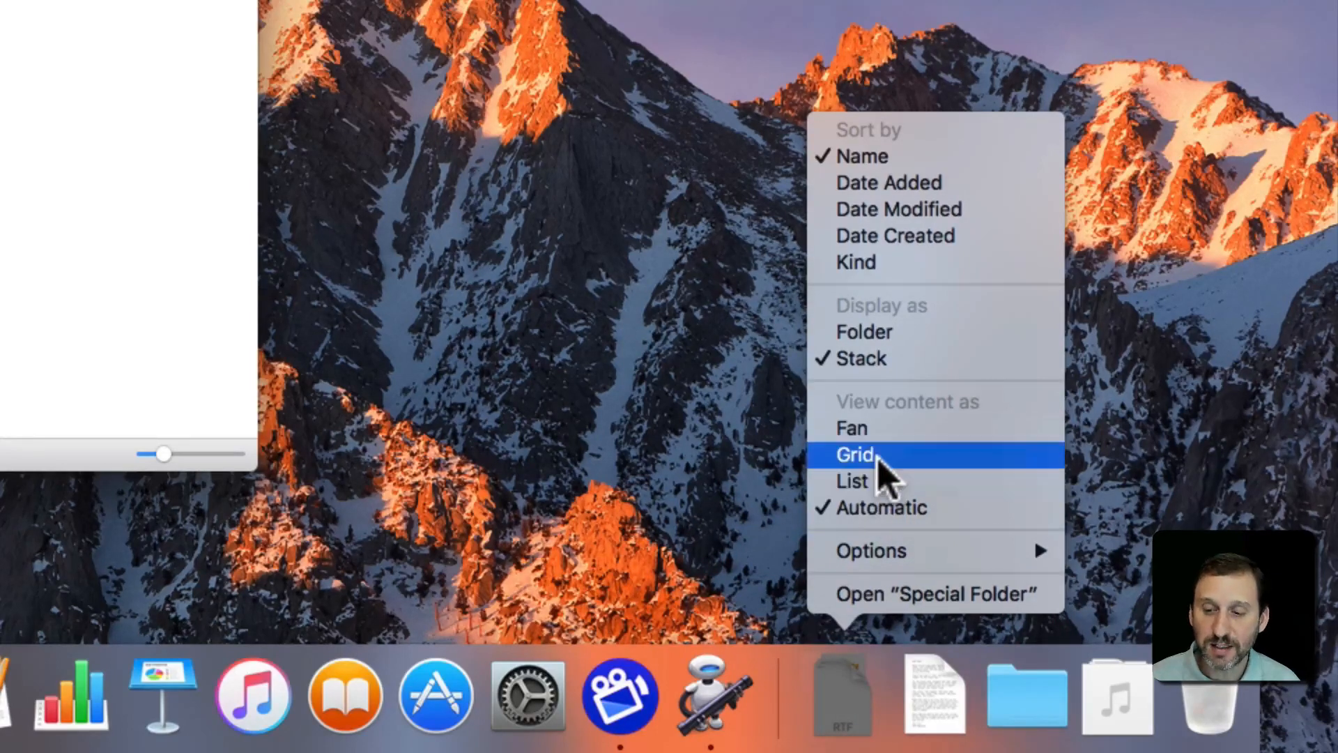
click(855, 455)
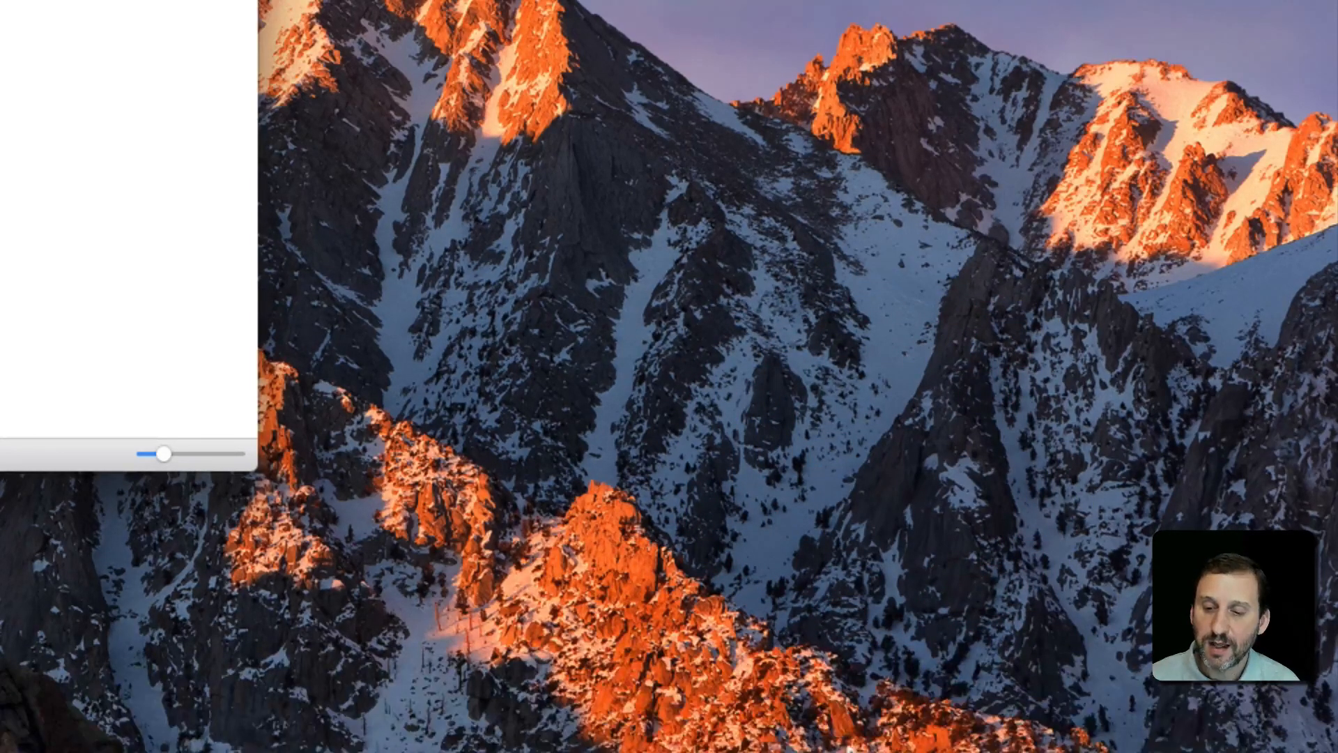
click(842, 693)
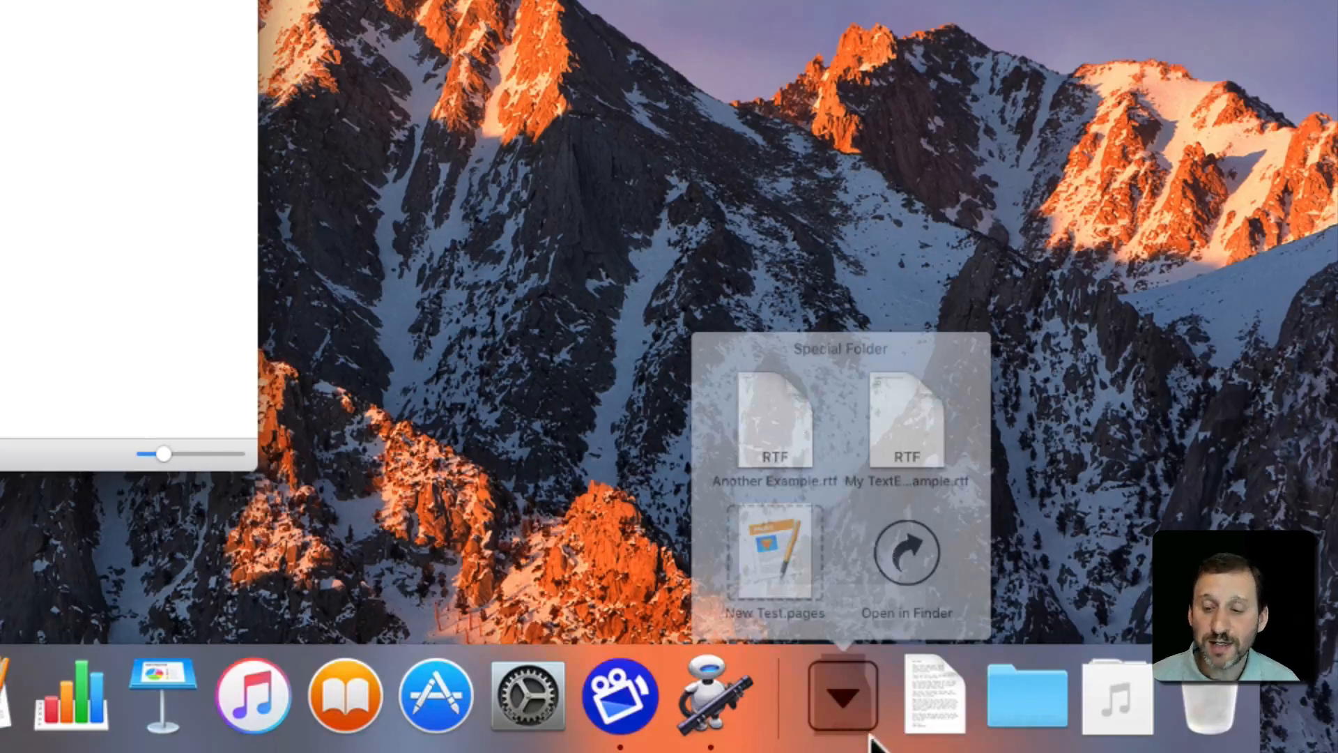
click(842, 693)
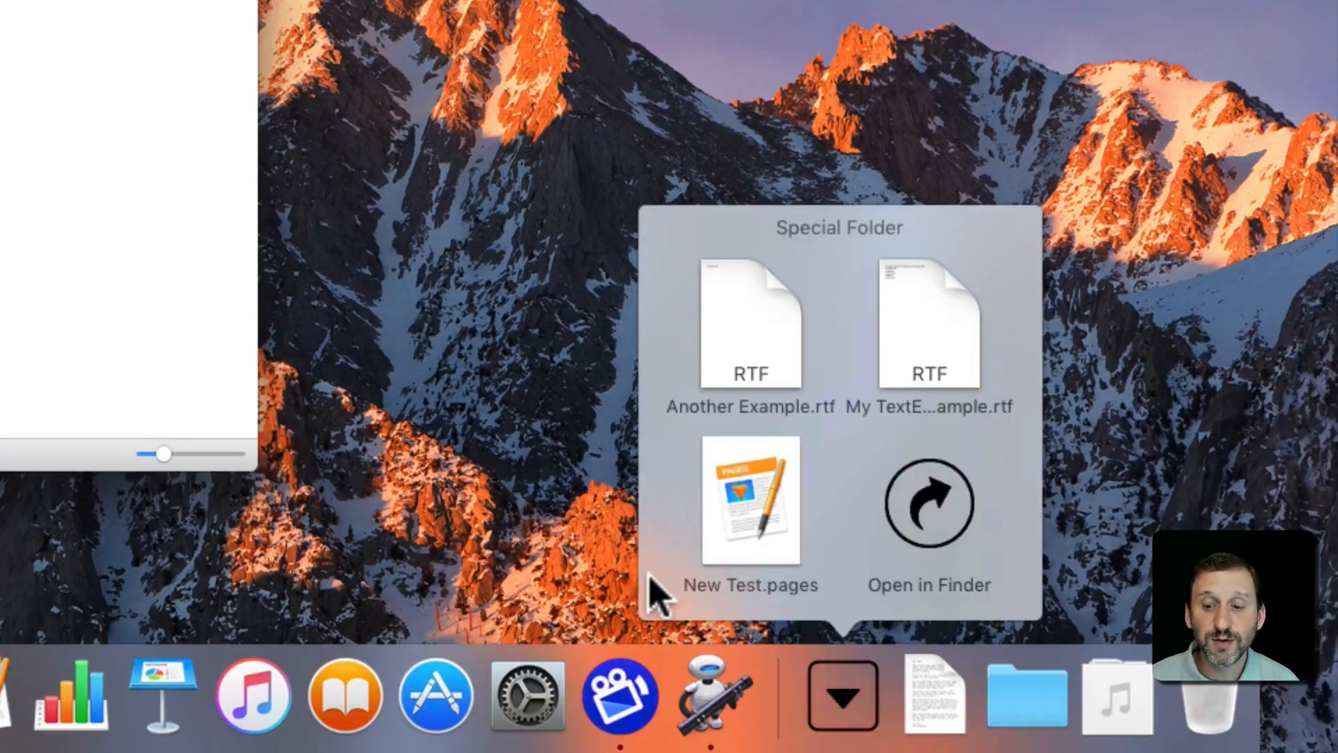
click(929, 503)
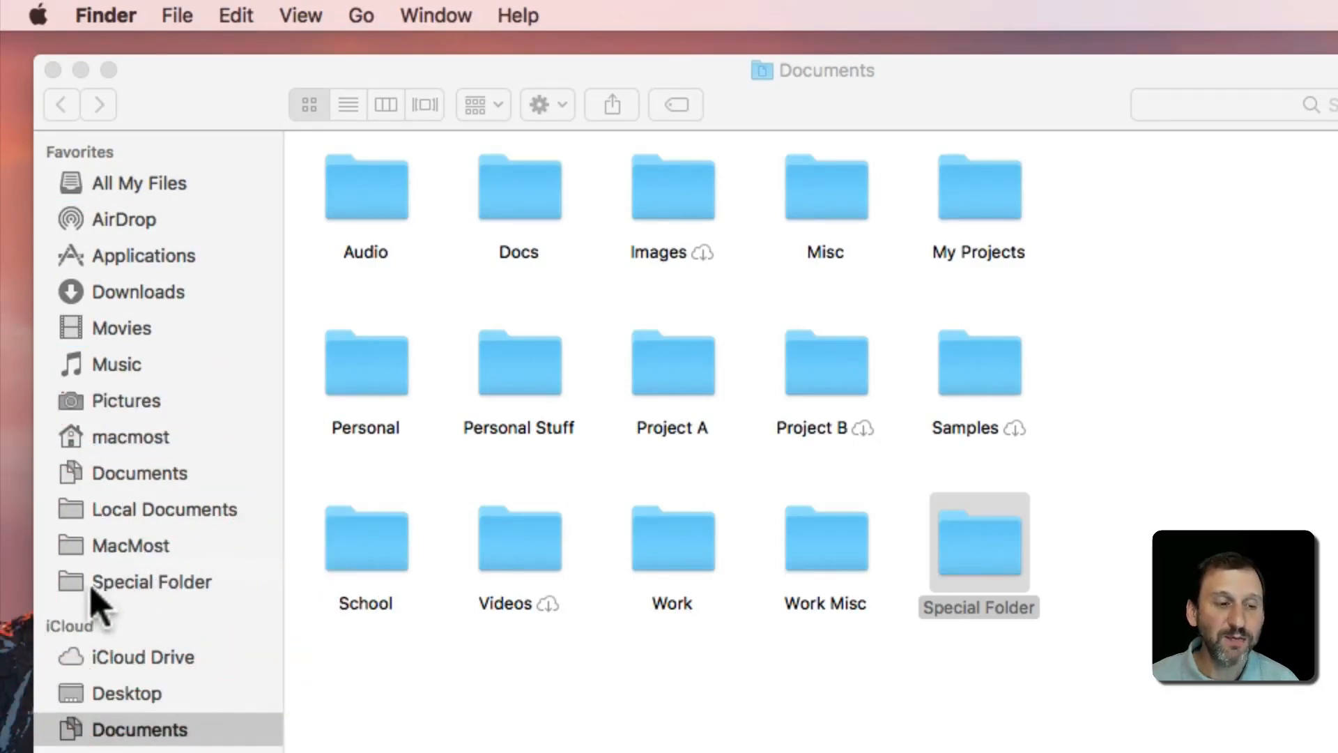
mouse_move(153, 594)
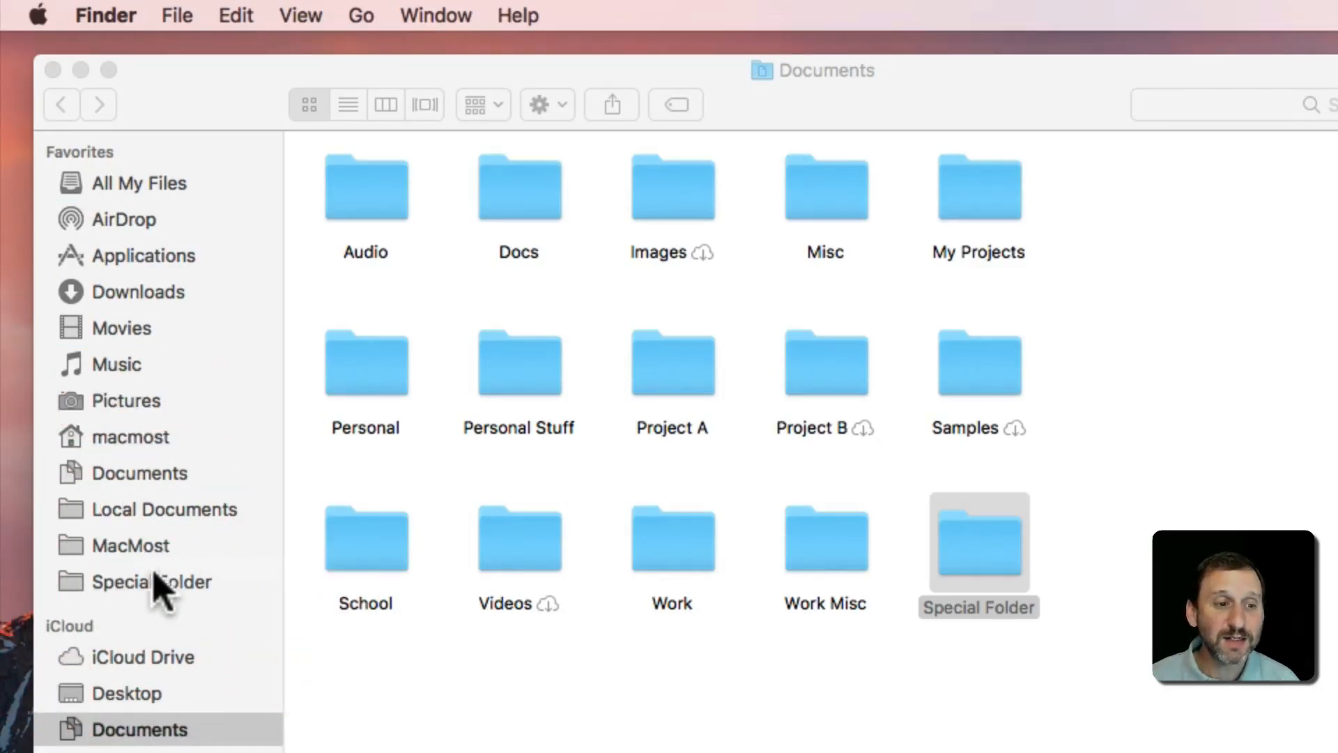
mouse_move(137, 594)
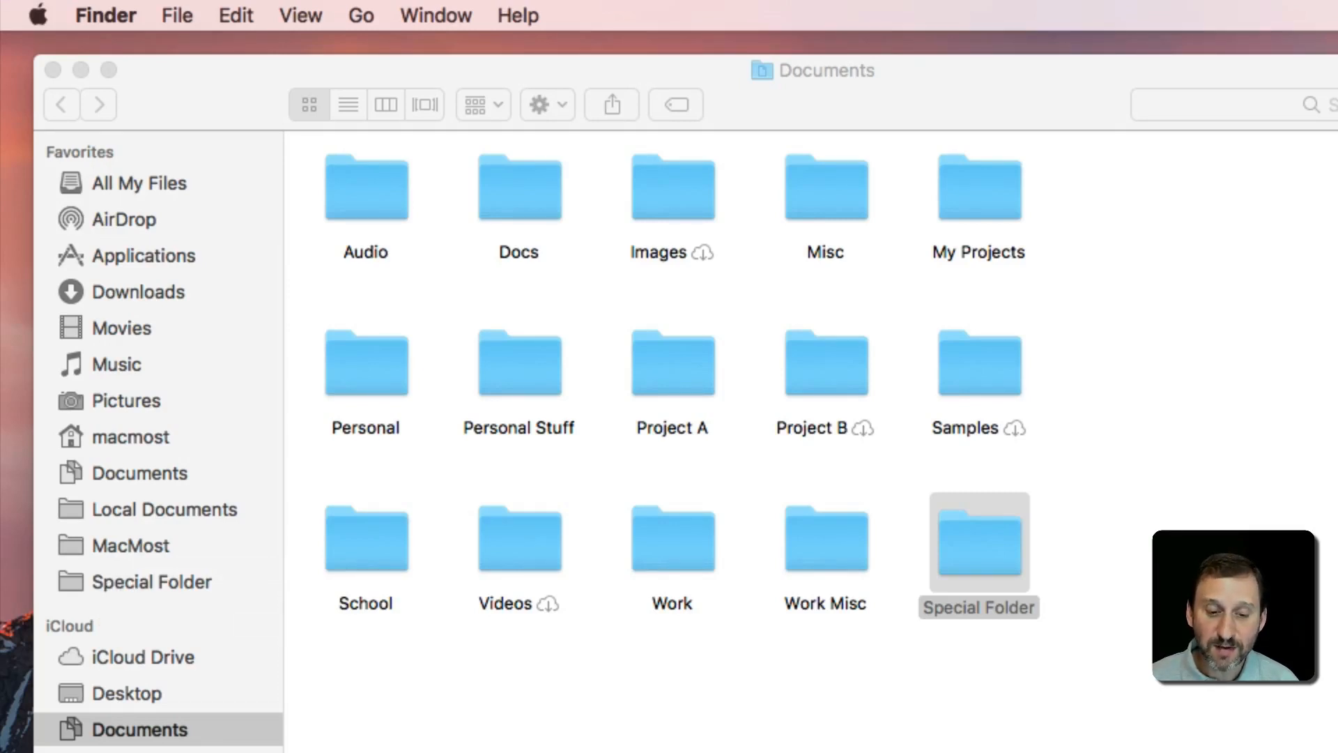
Step: Enter 'textEdit' to bring up a new text document
text(textEdit)
text(Test)
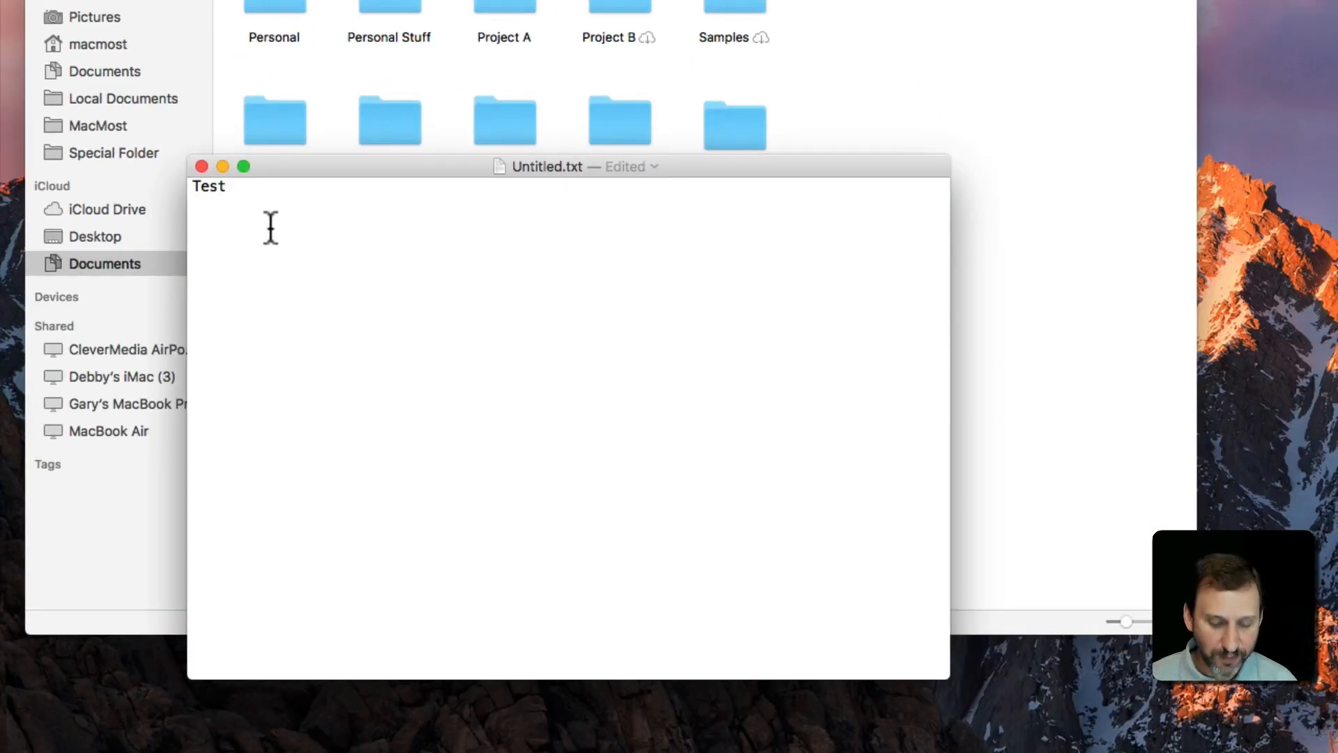
key(cmd+s)
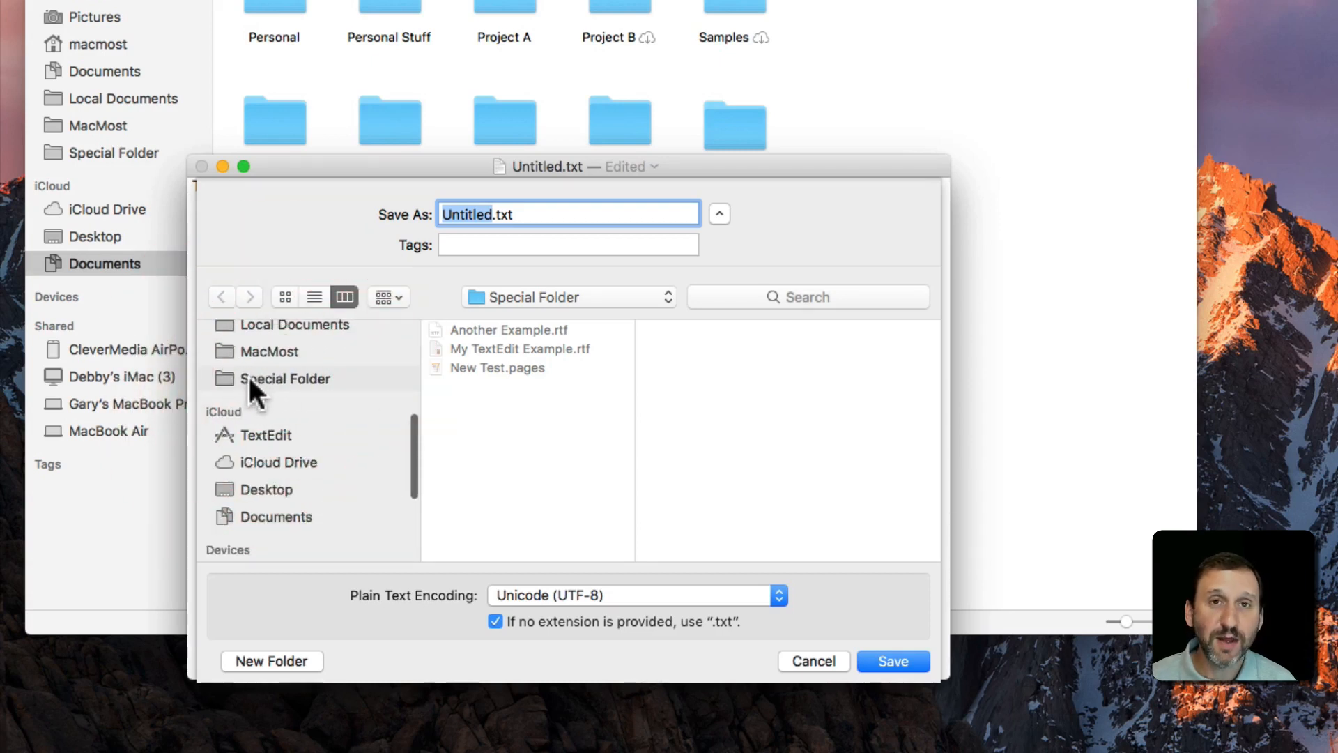
mouse_move(442, 462)
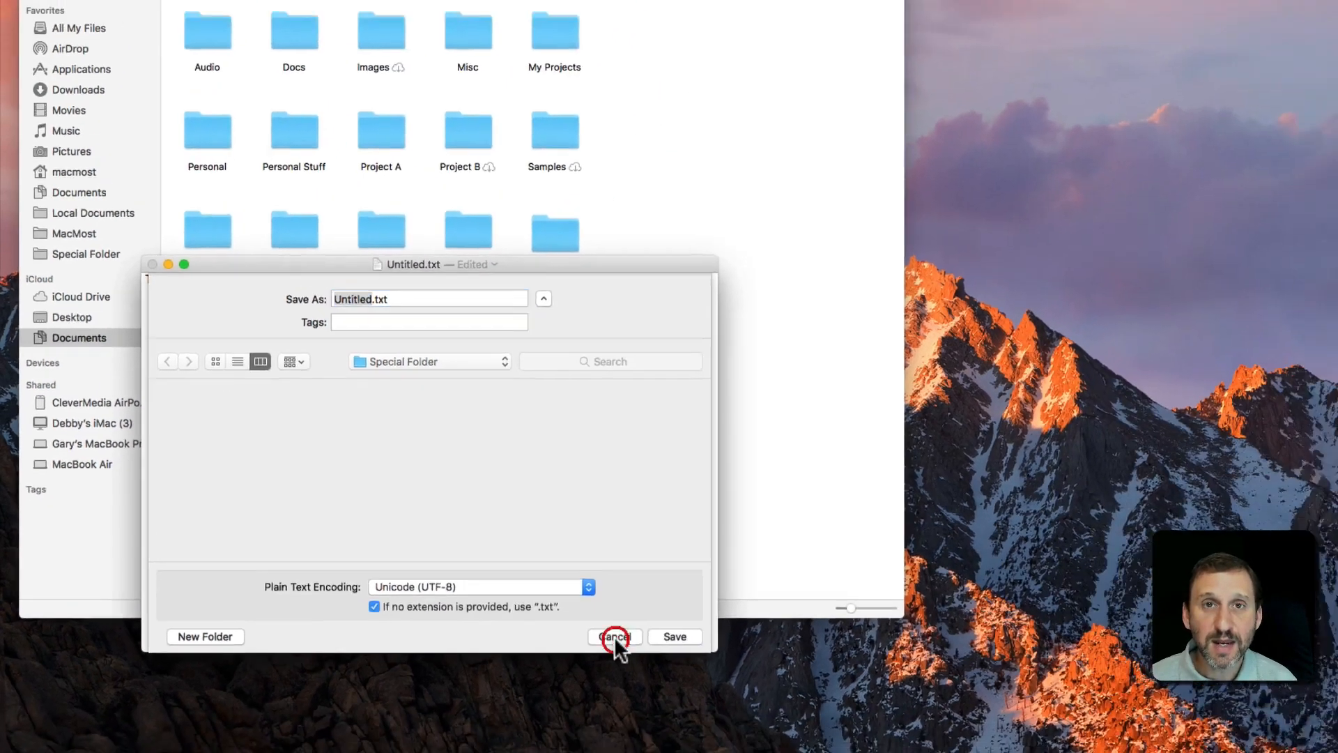
click(614, 637)
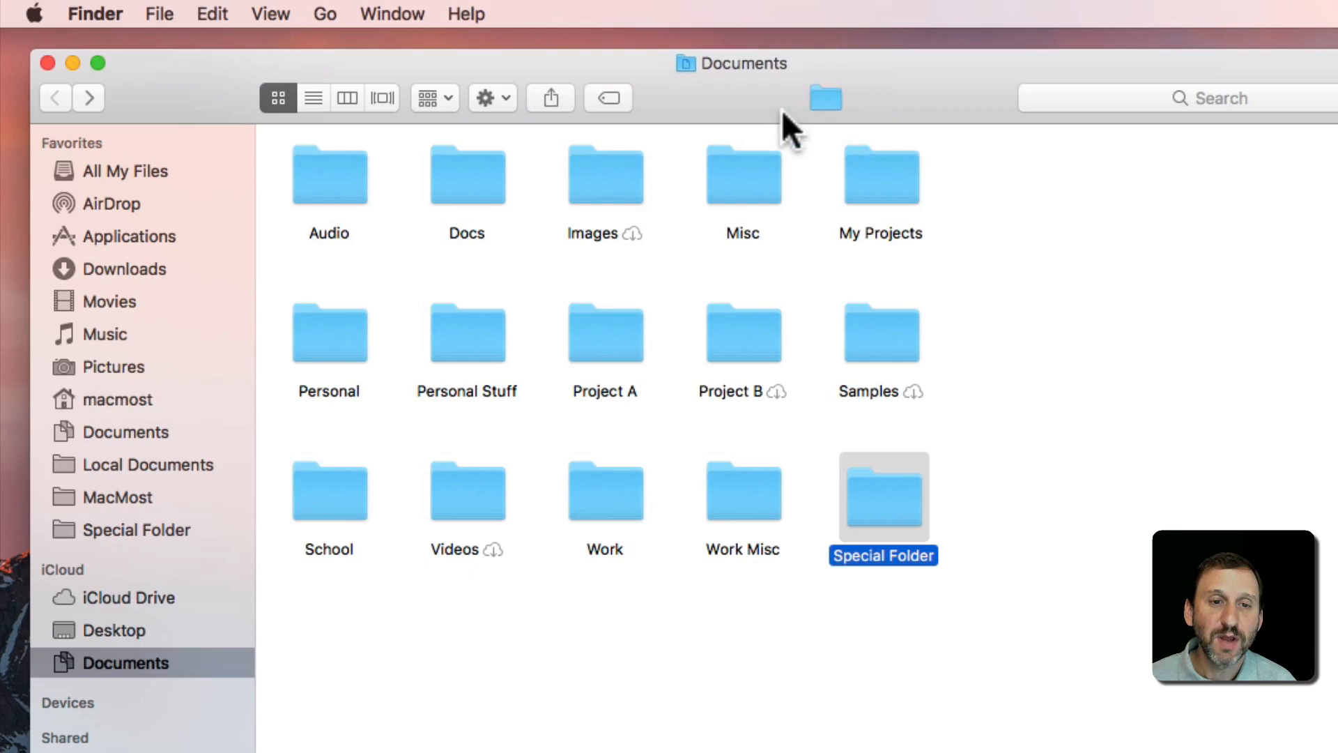
Step: Open Special Folder from its new shortcut to show its two RTF files and Pages file
double_click(883, 490)
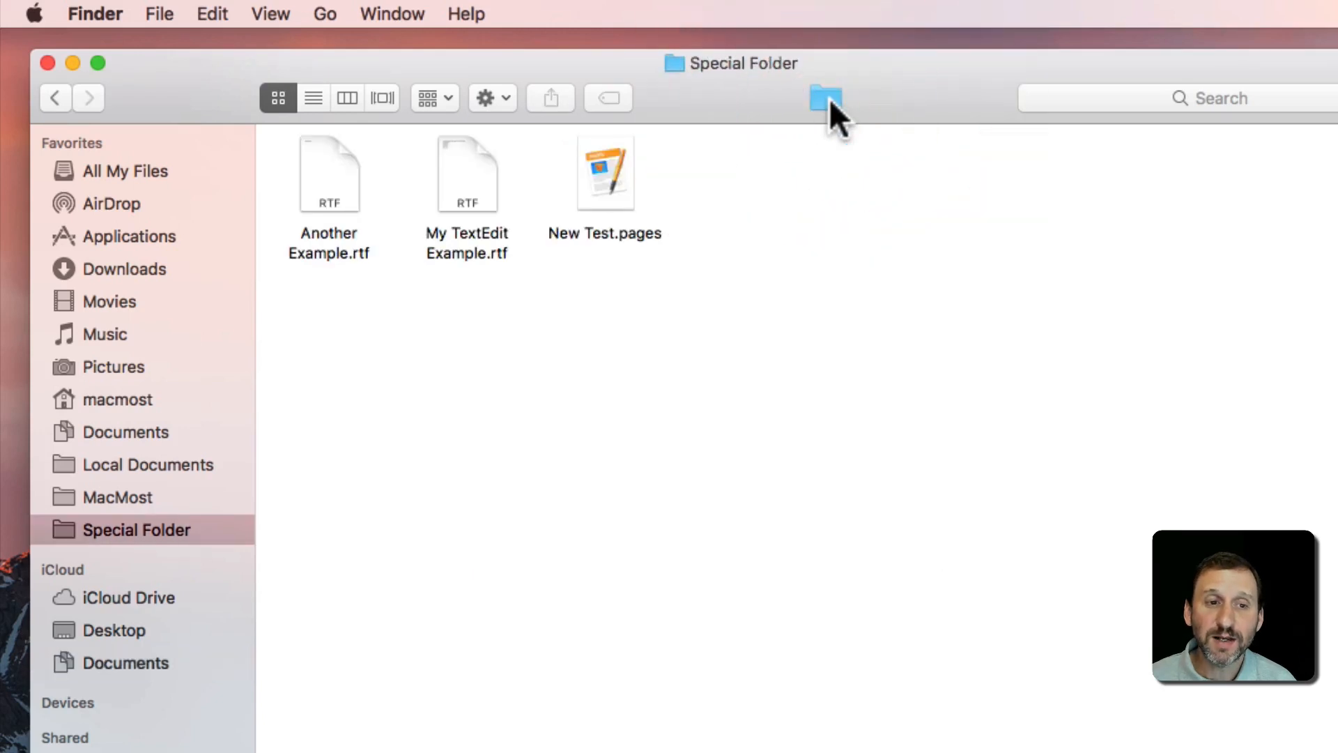
mouse_move(732, 281)
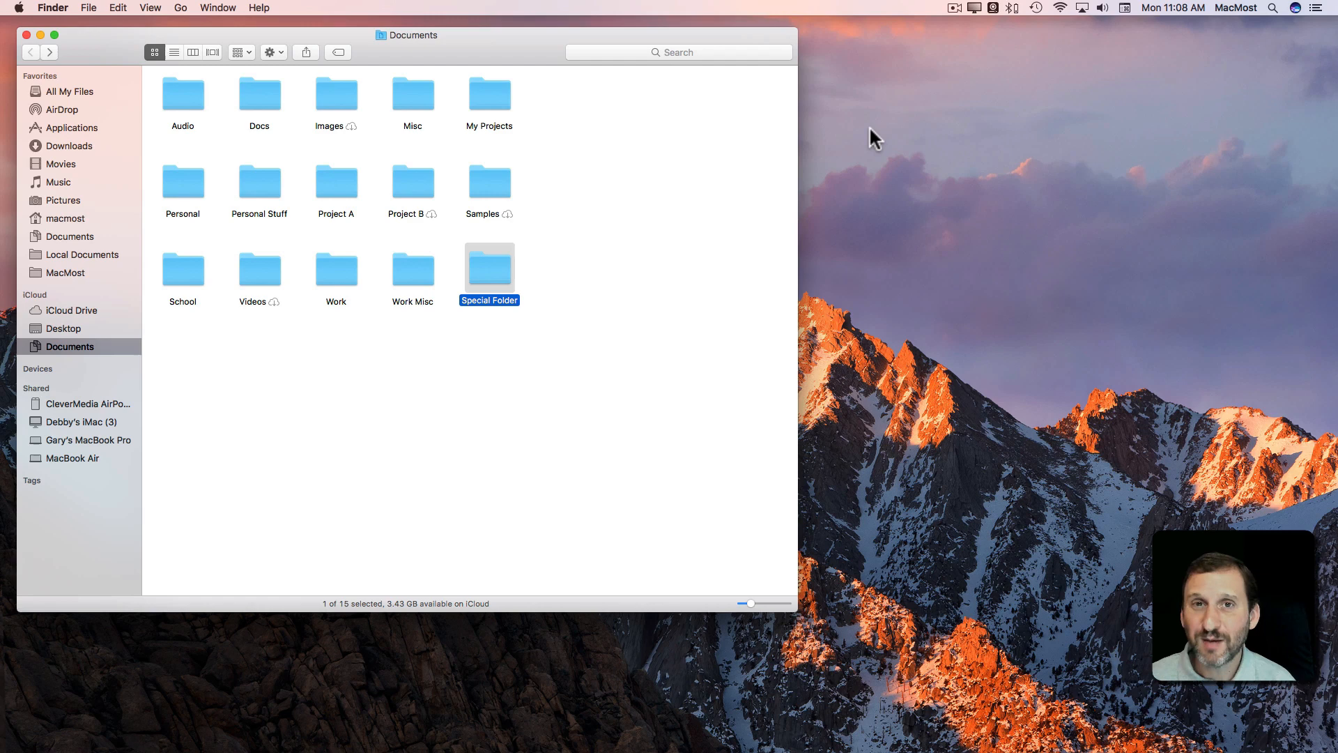
mouse_move(375, 190)
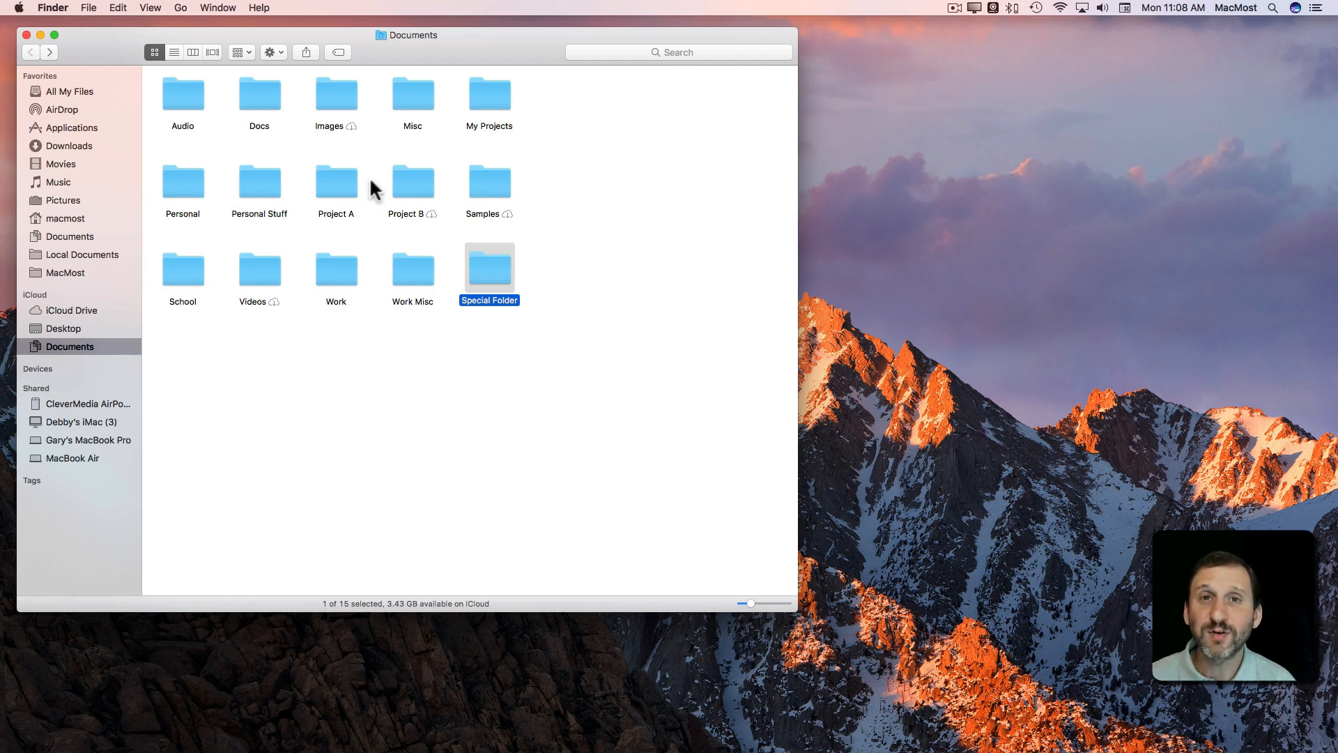
mouse_move(487, 282)
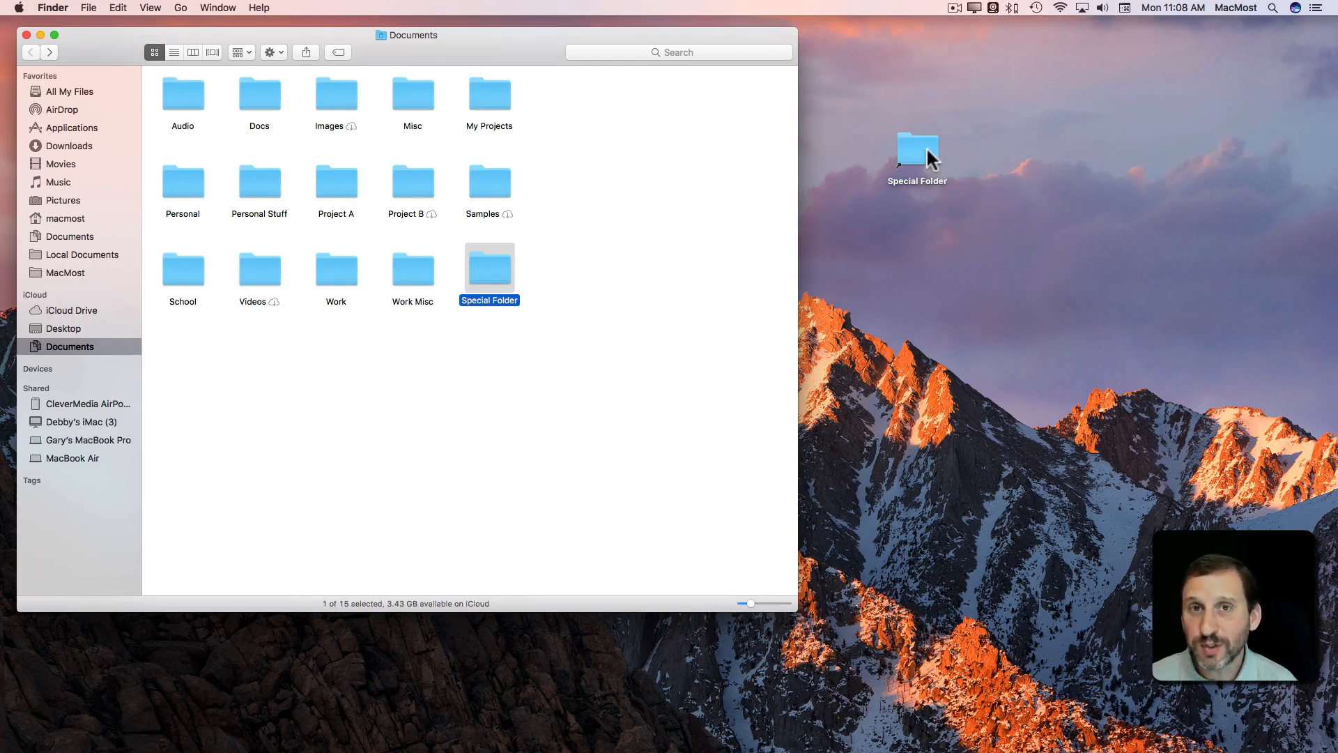
mouse_move(496, 265)
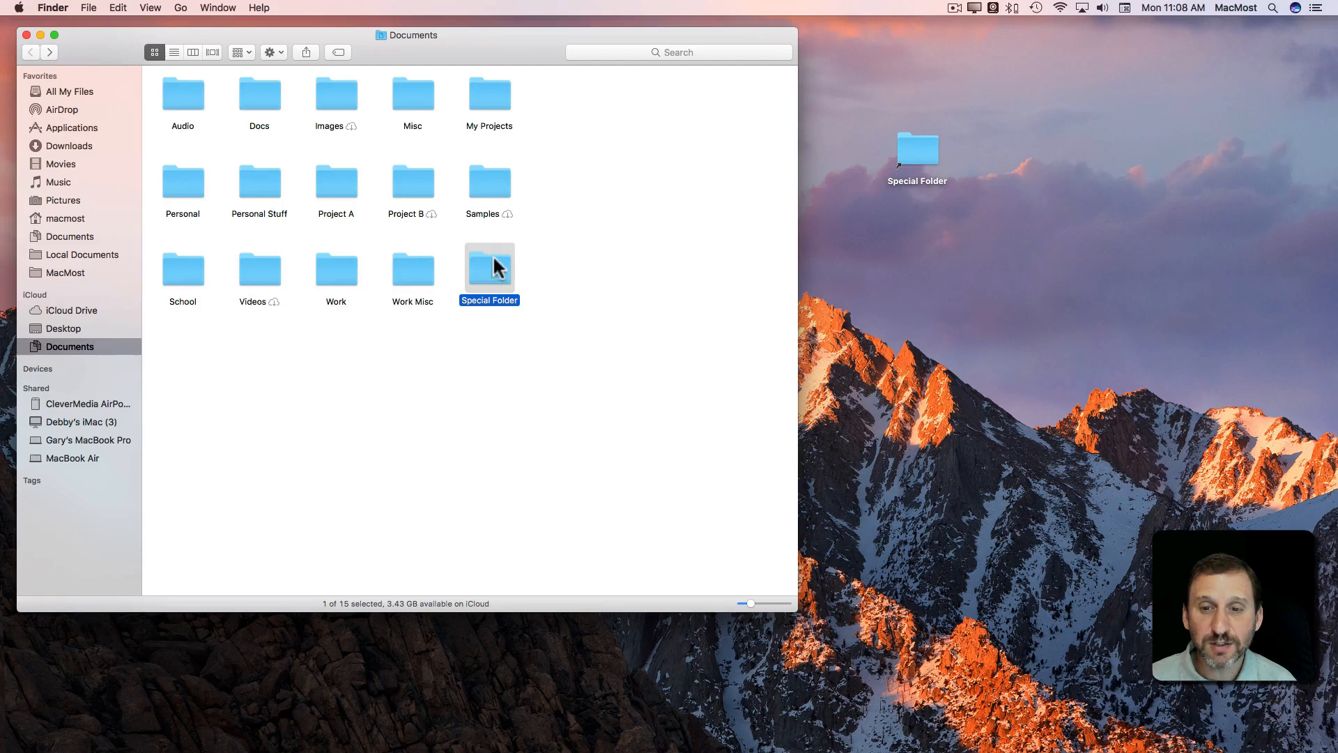
mouse_move(902, 177)
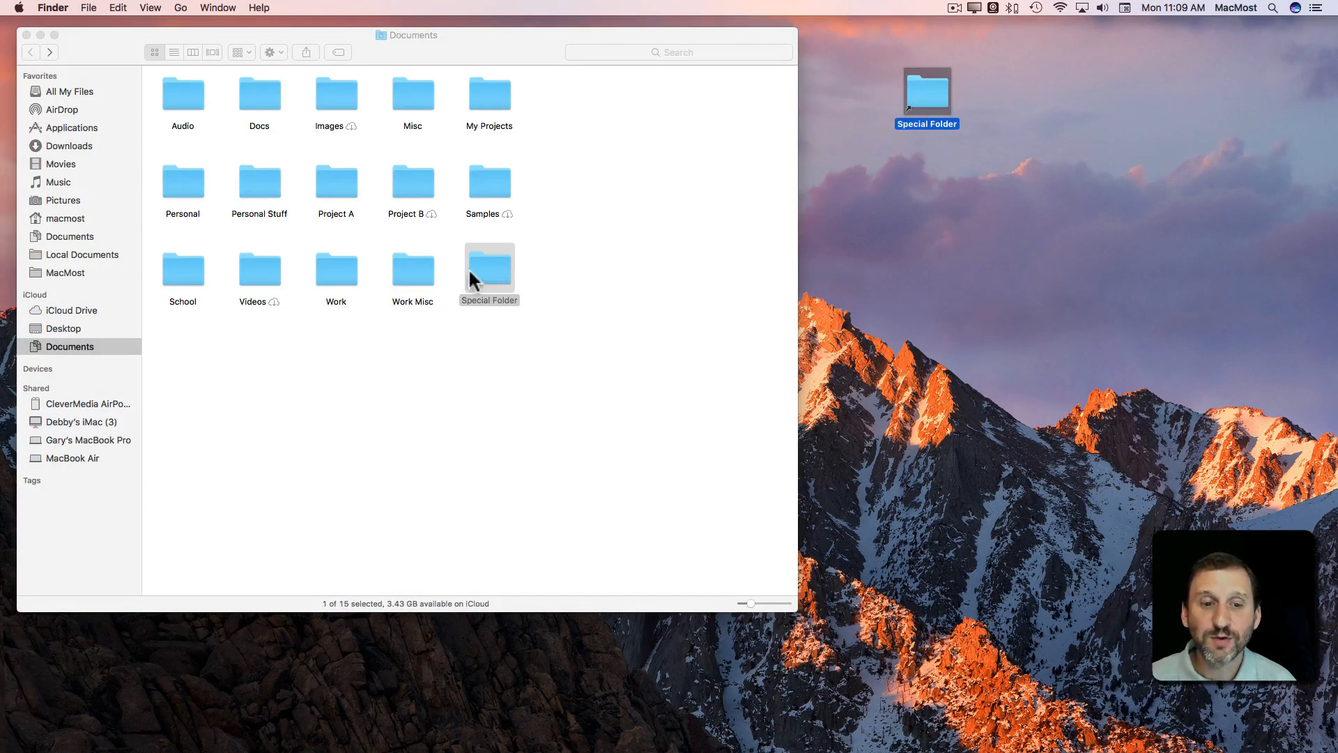
mouse_move(776, 220)
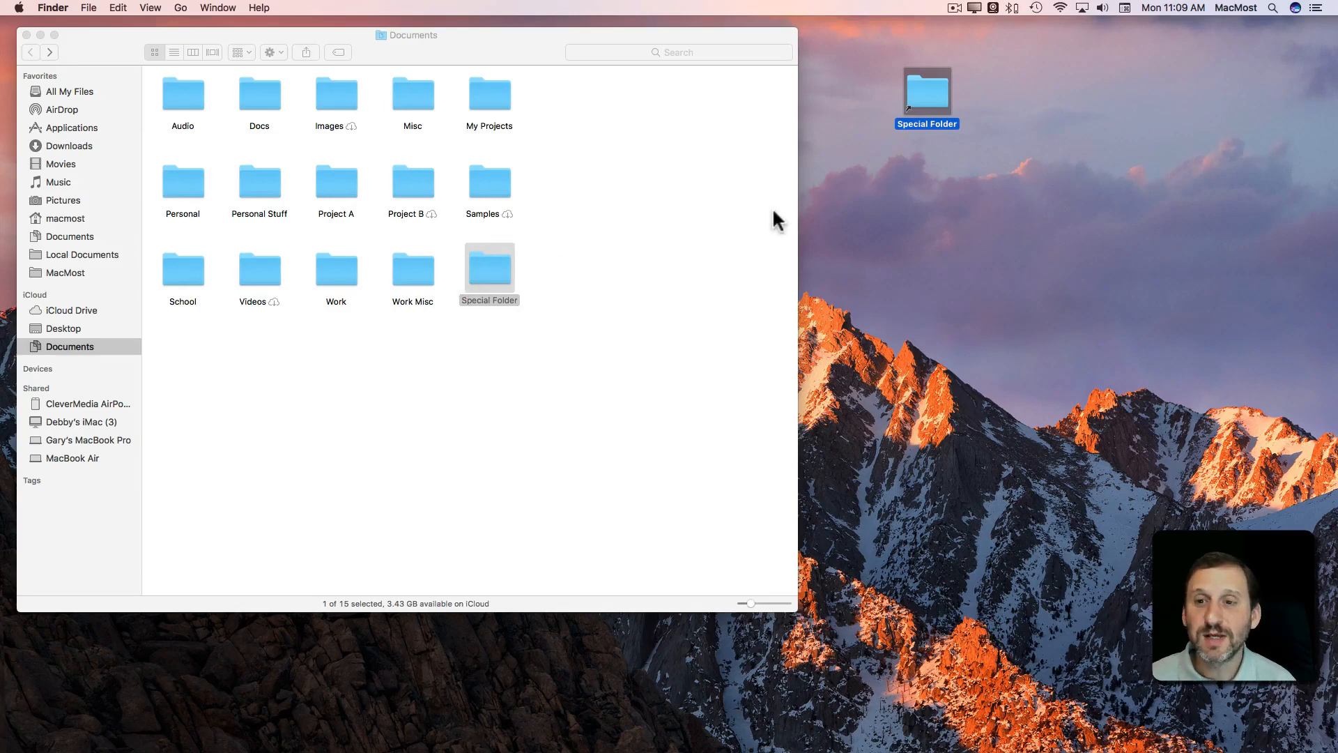
Step: Create an alias of Special Folder on the Desktop next to the Documents window
double_click(490, 269)
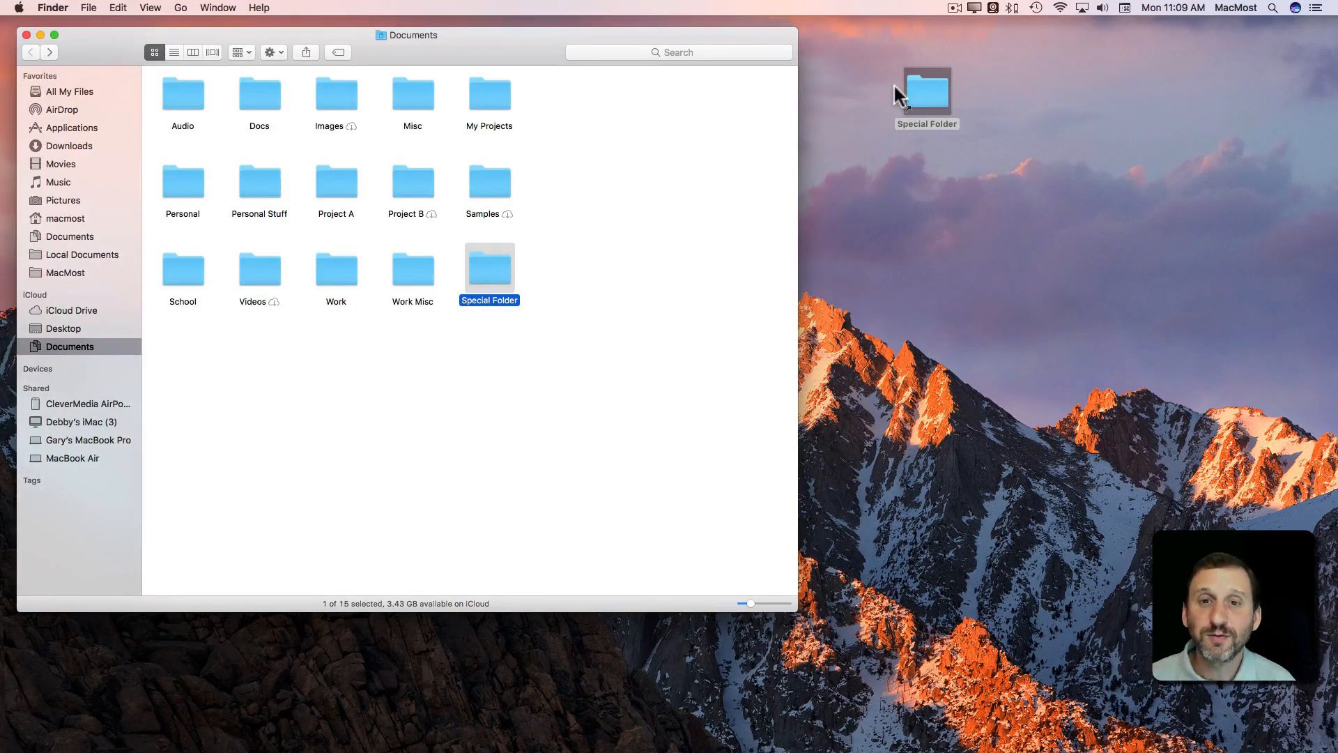
mouse_move(520, 739)
text(text)
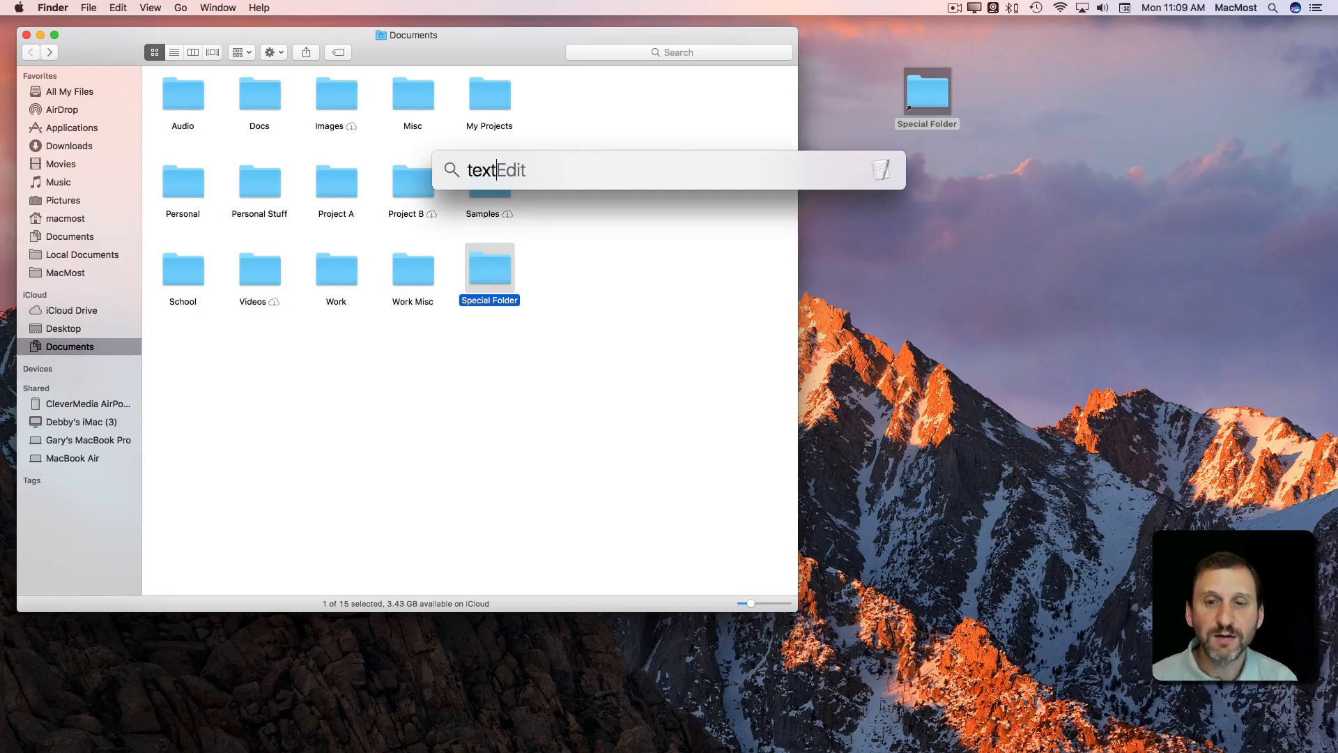
Step: Write 'Test' in a new TextEdit document and save it into Special Folder
key(Return)
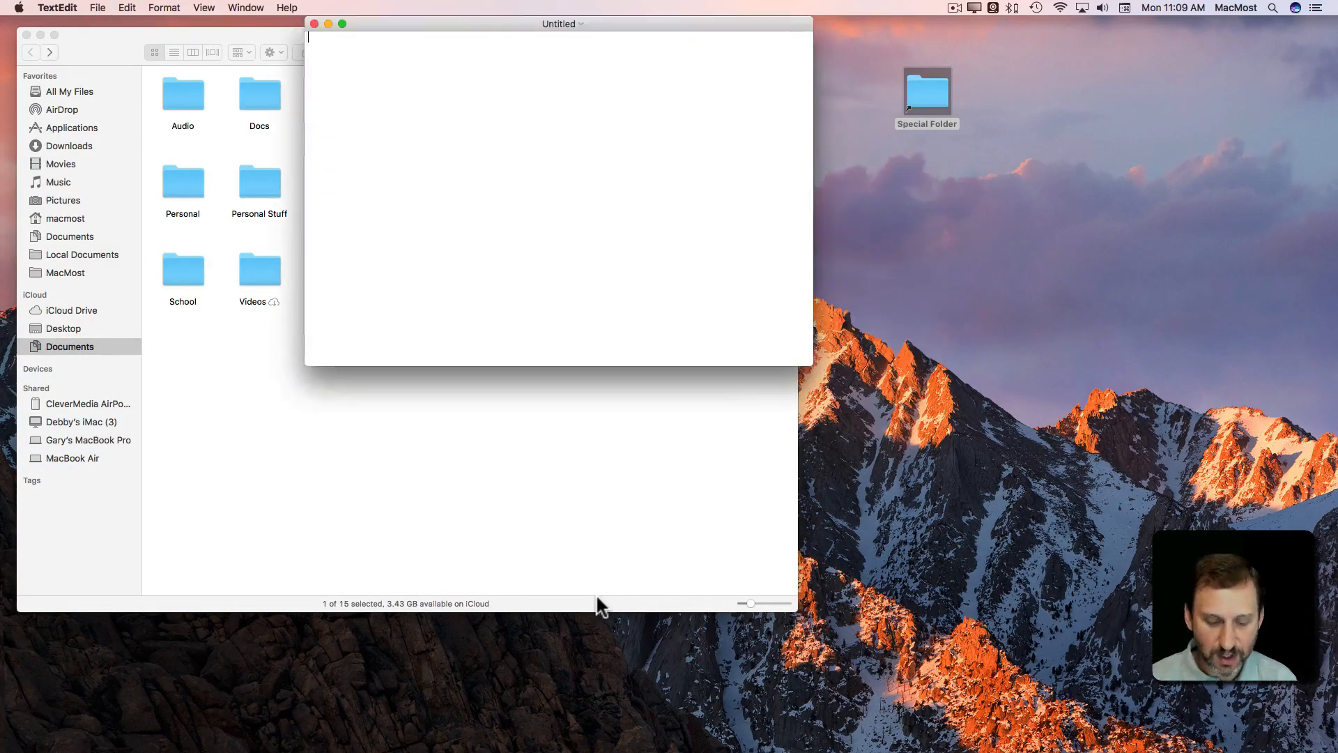
text(Test)
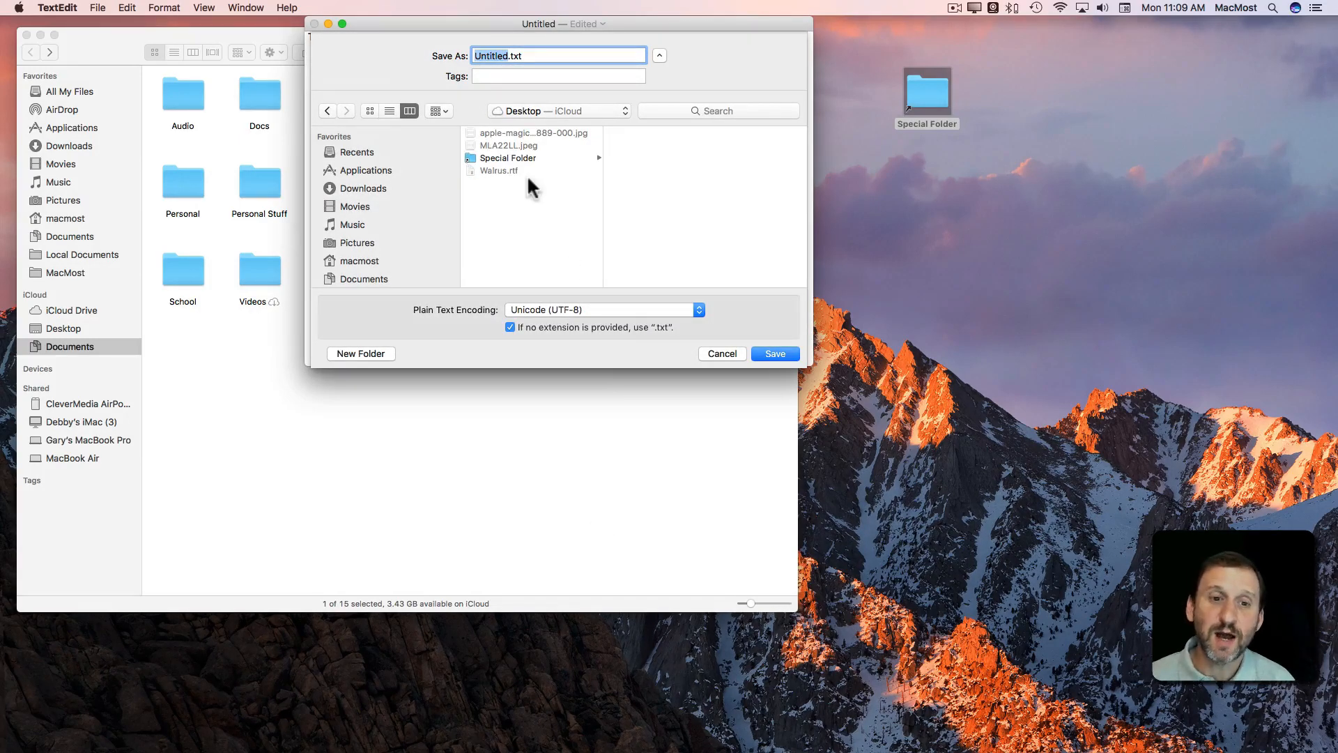
click(508, 158)
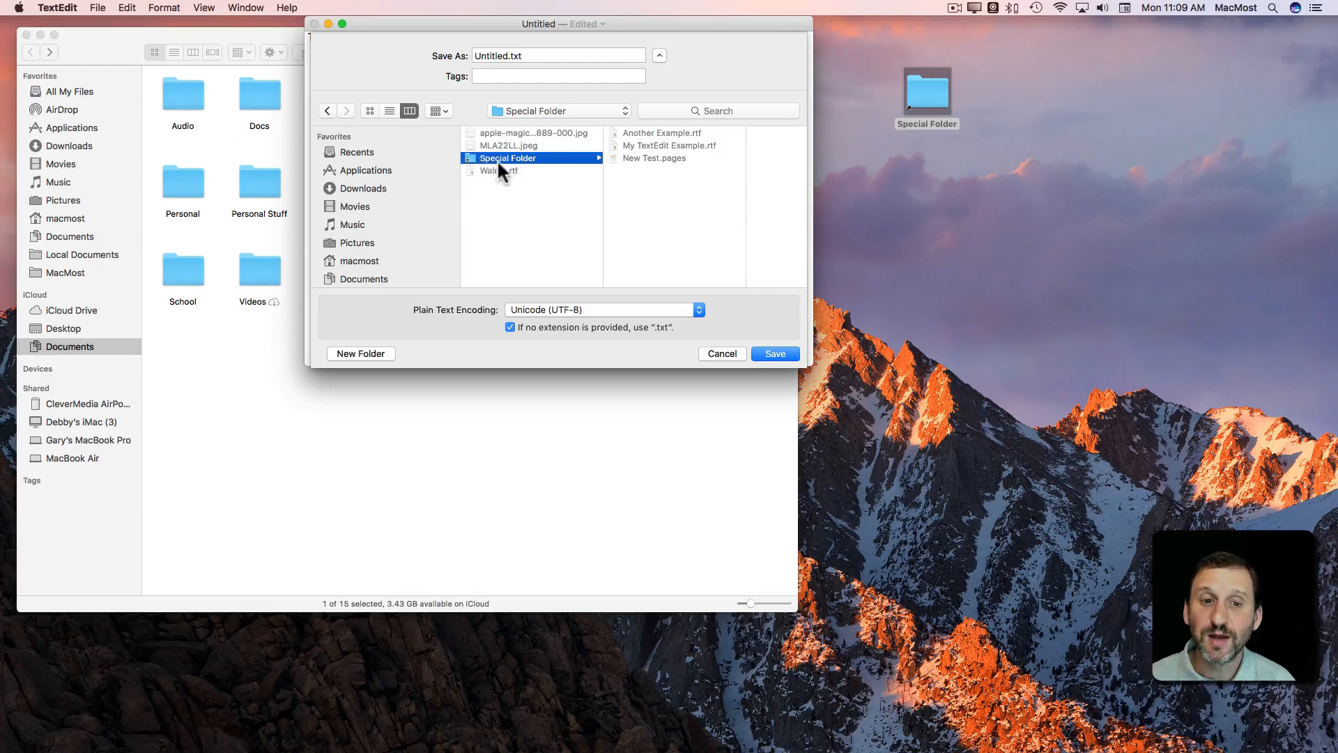
mouse_move(617, 157)
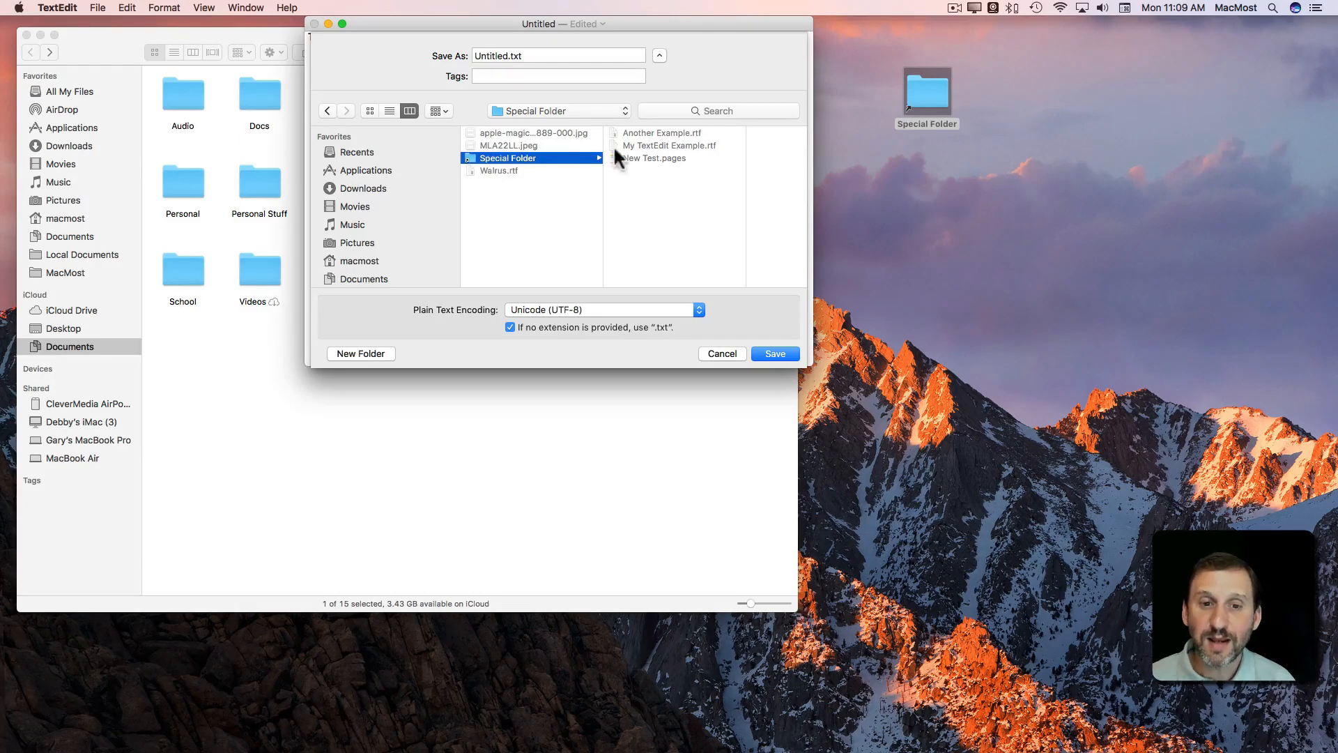
mouse_move(838, 138)
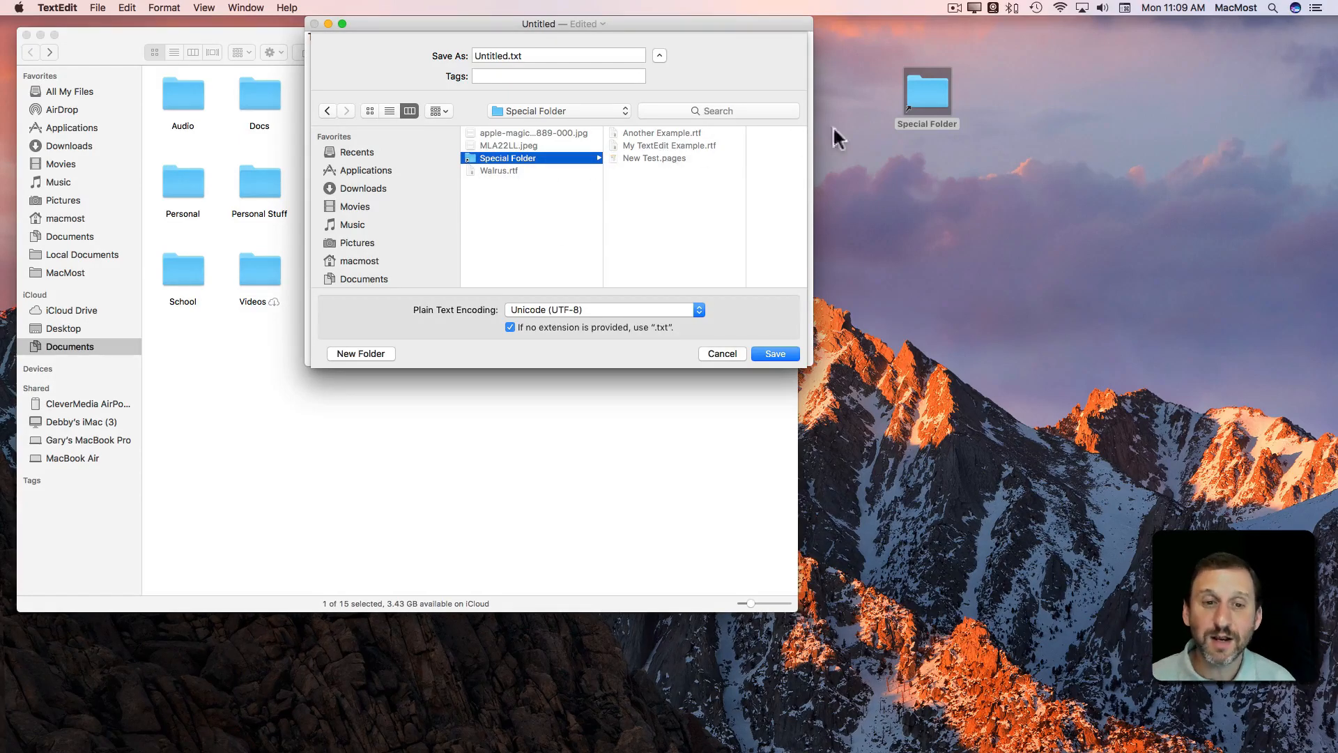
mouse_move(759, 342)
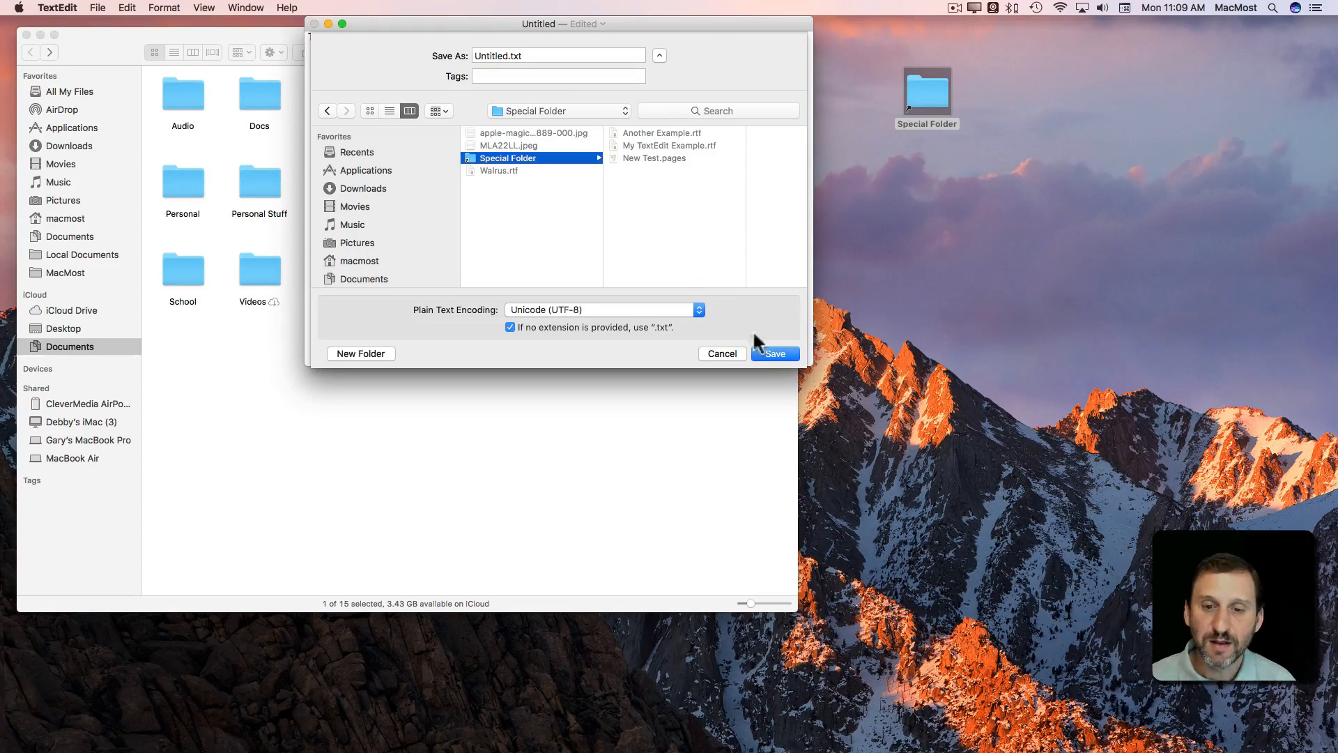
click(774, 353)
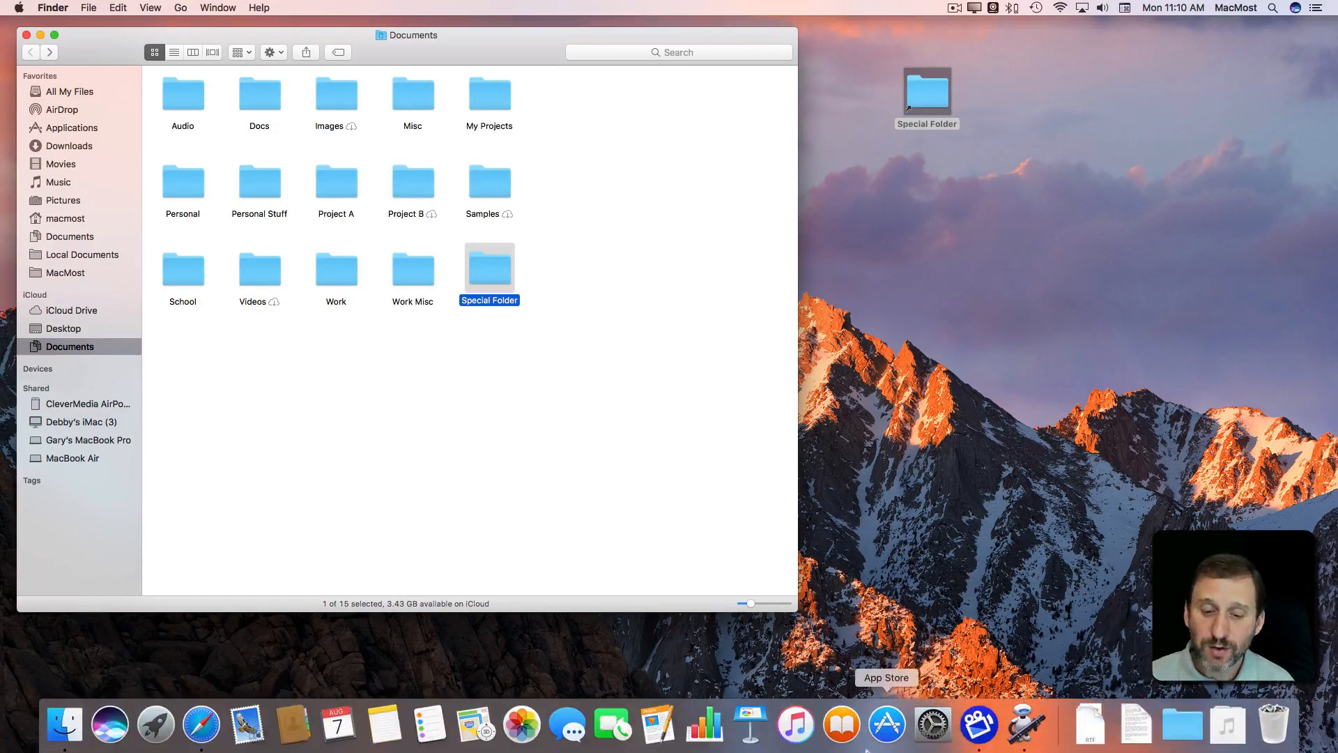
Step: Bring up the Open Special Folder workflow and look at the Service document type in the chooser
click(1028, 725)
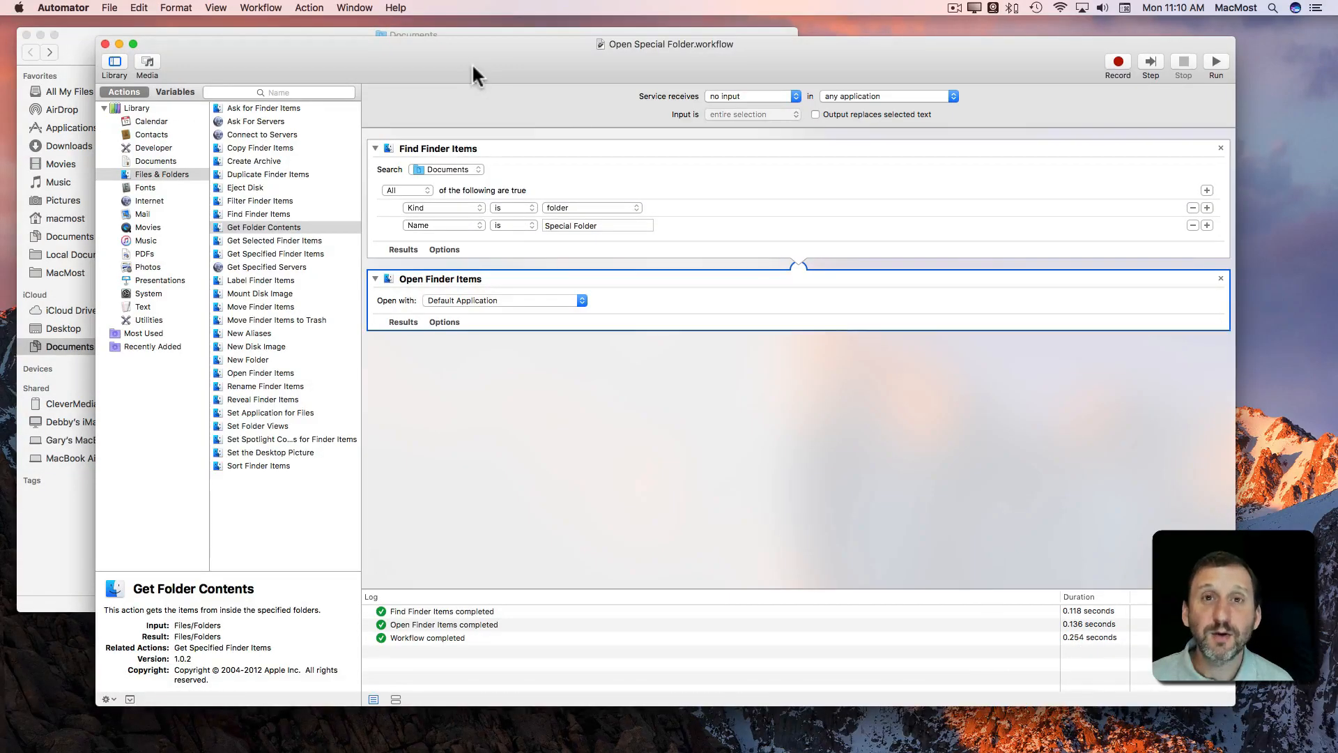
key(cmd+n)
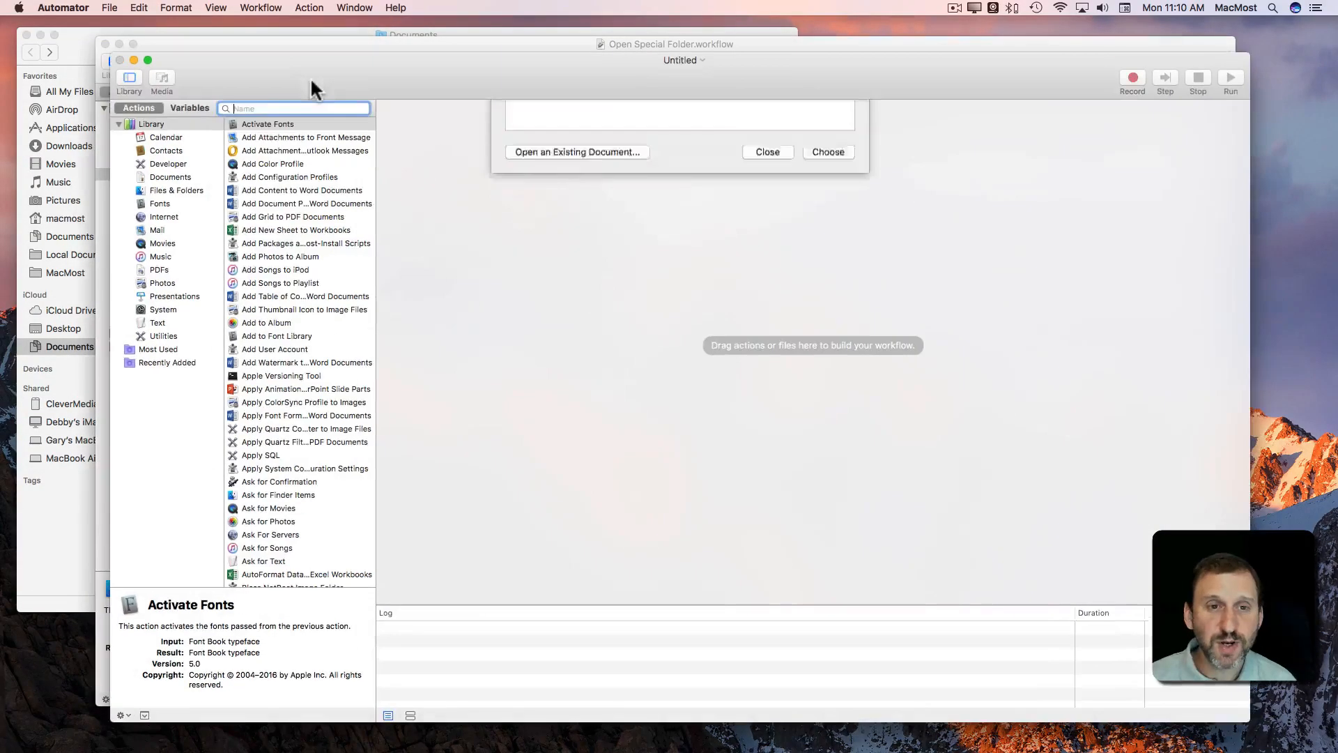
click(722, 166)
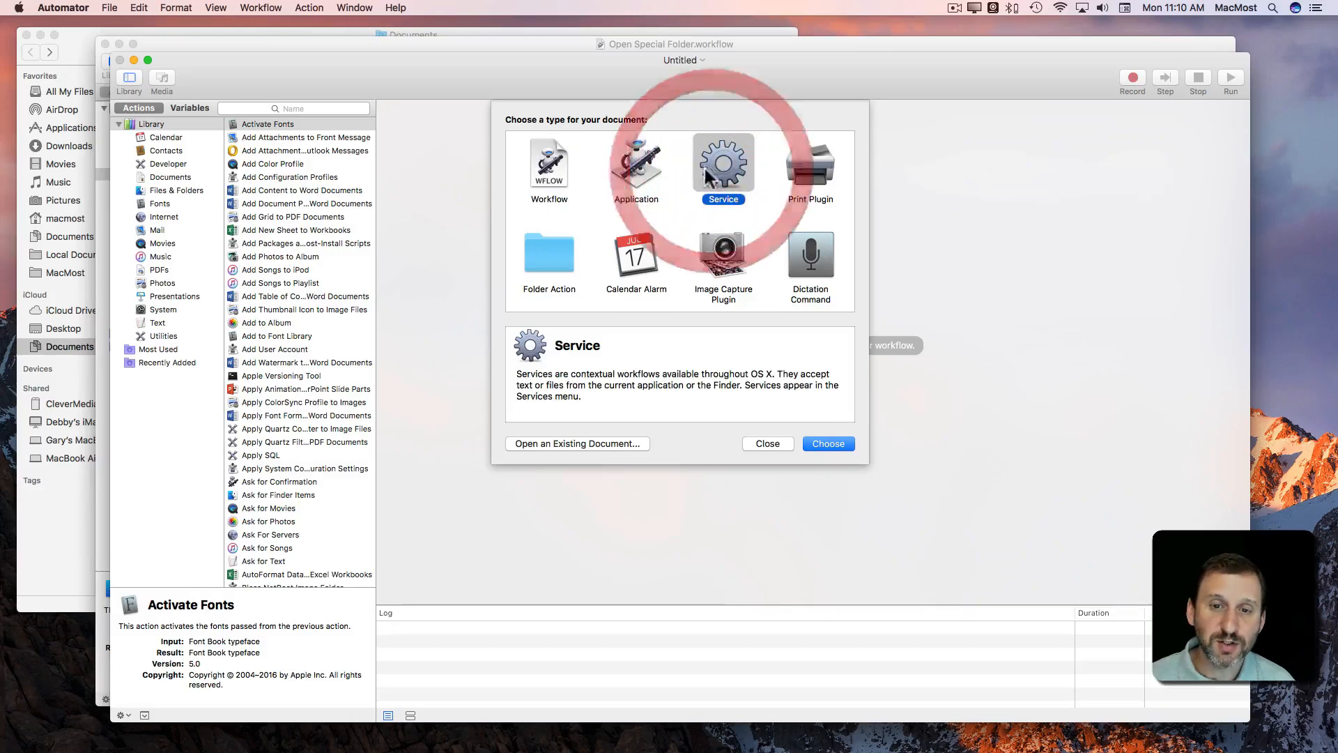
click(826, 443)
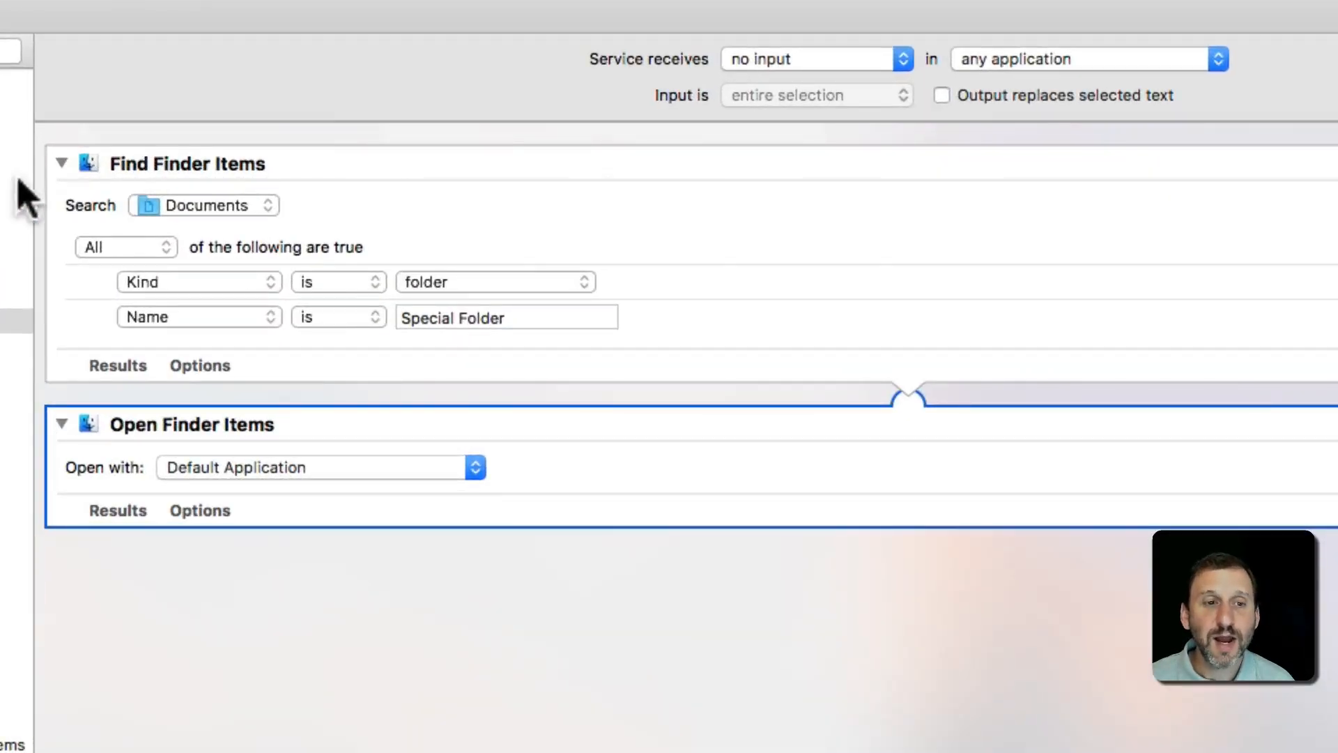
mouse_move(141, 180)
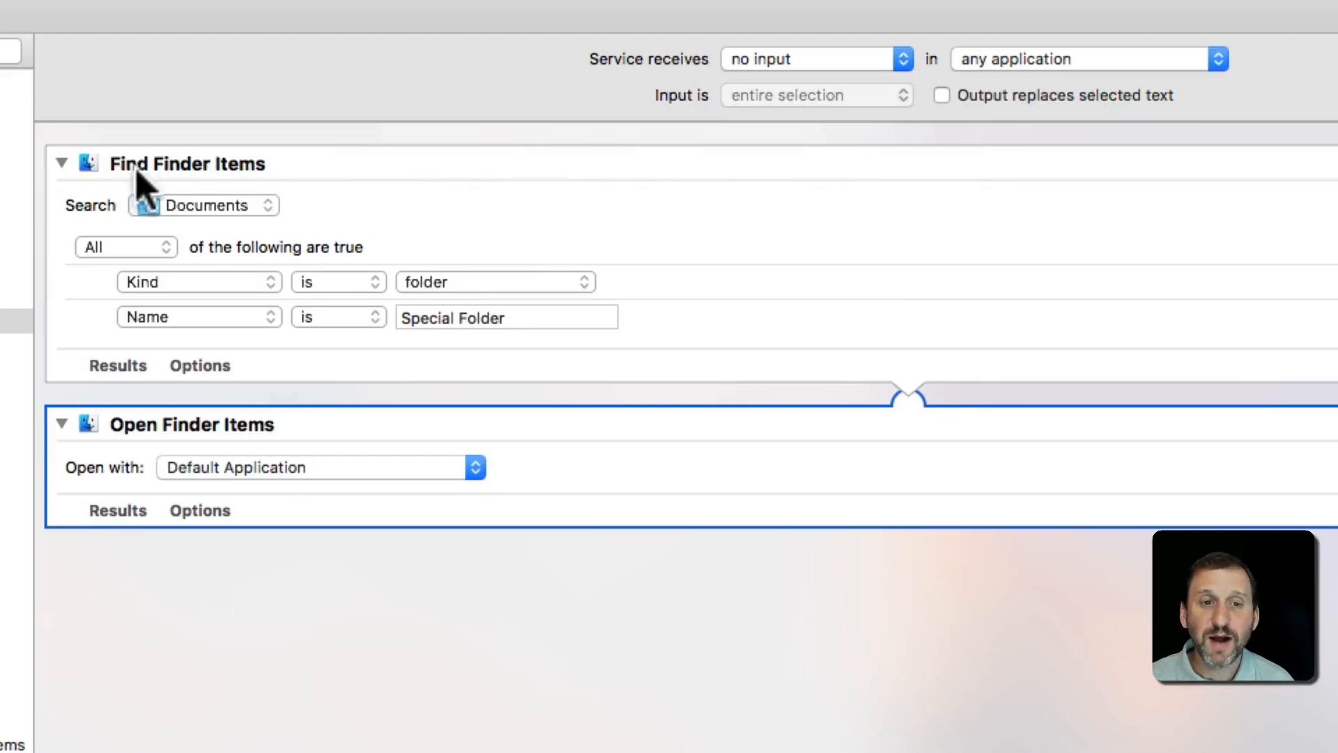
Step: Review the Find Finder Items settings: search Documents for a folder named Special Folder
click(203, 205)
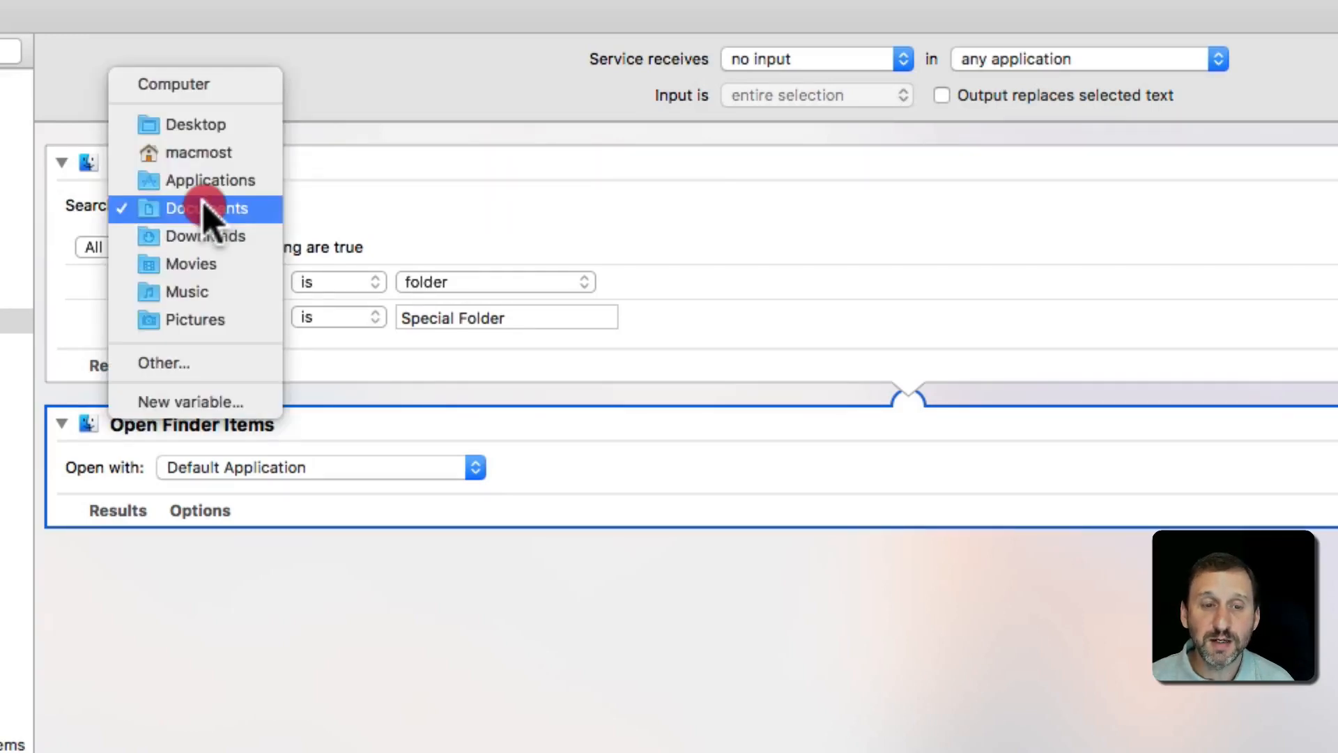
click(205, 208)
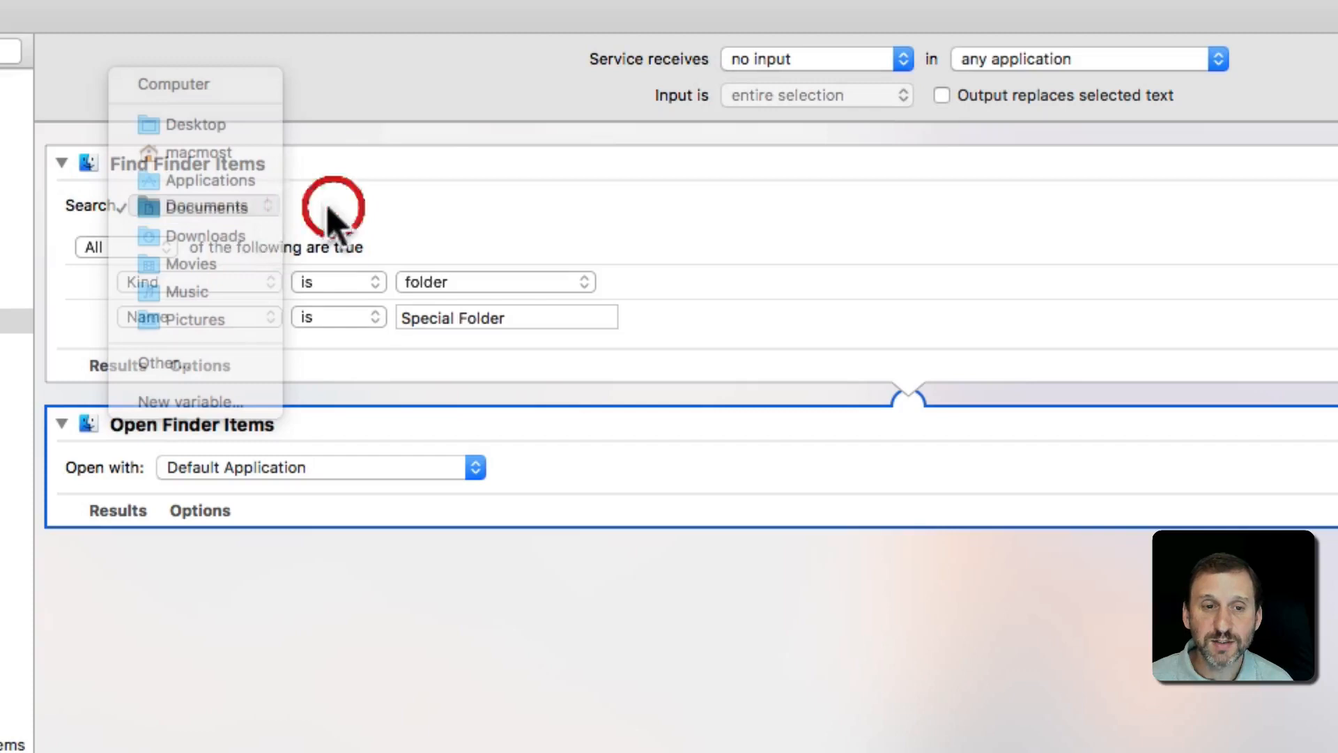
click(206, 206)
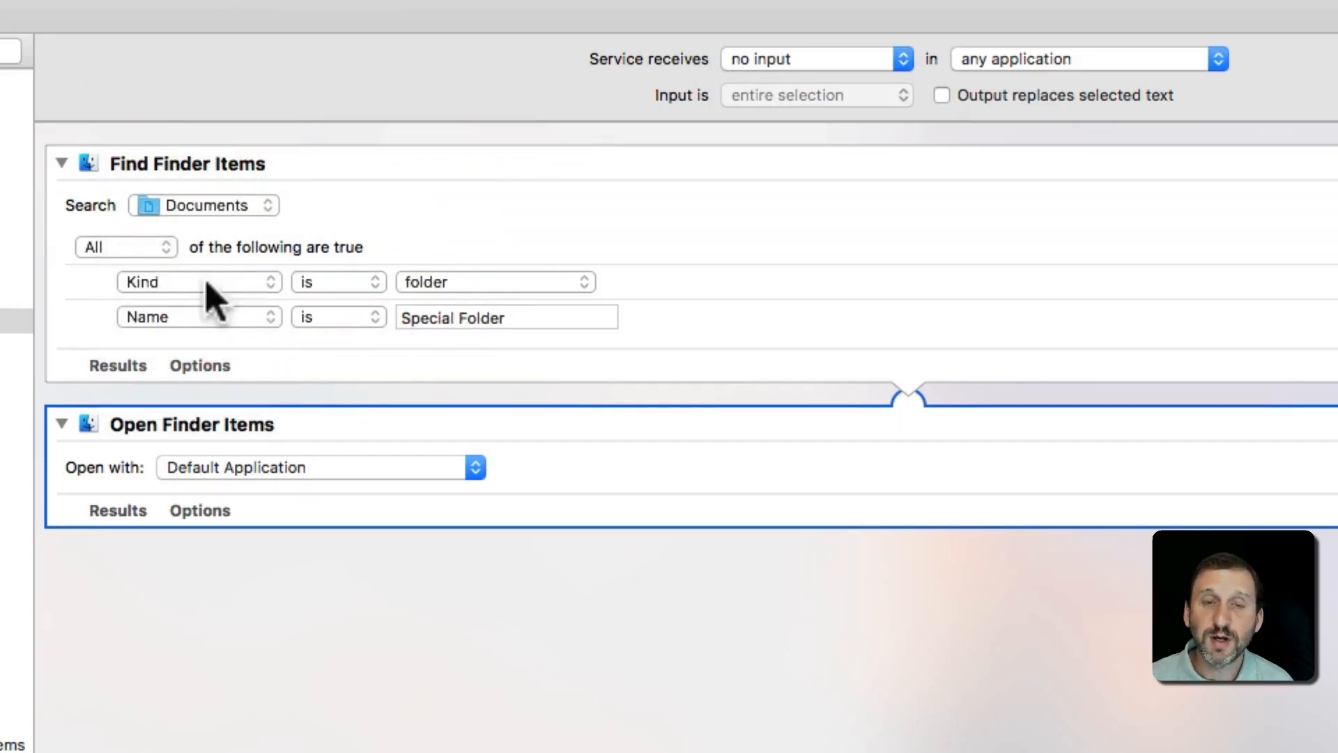
click(506, 316)
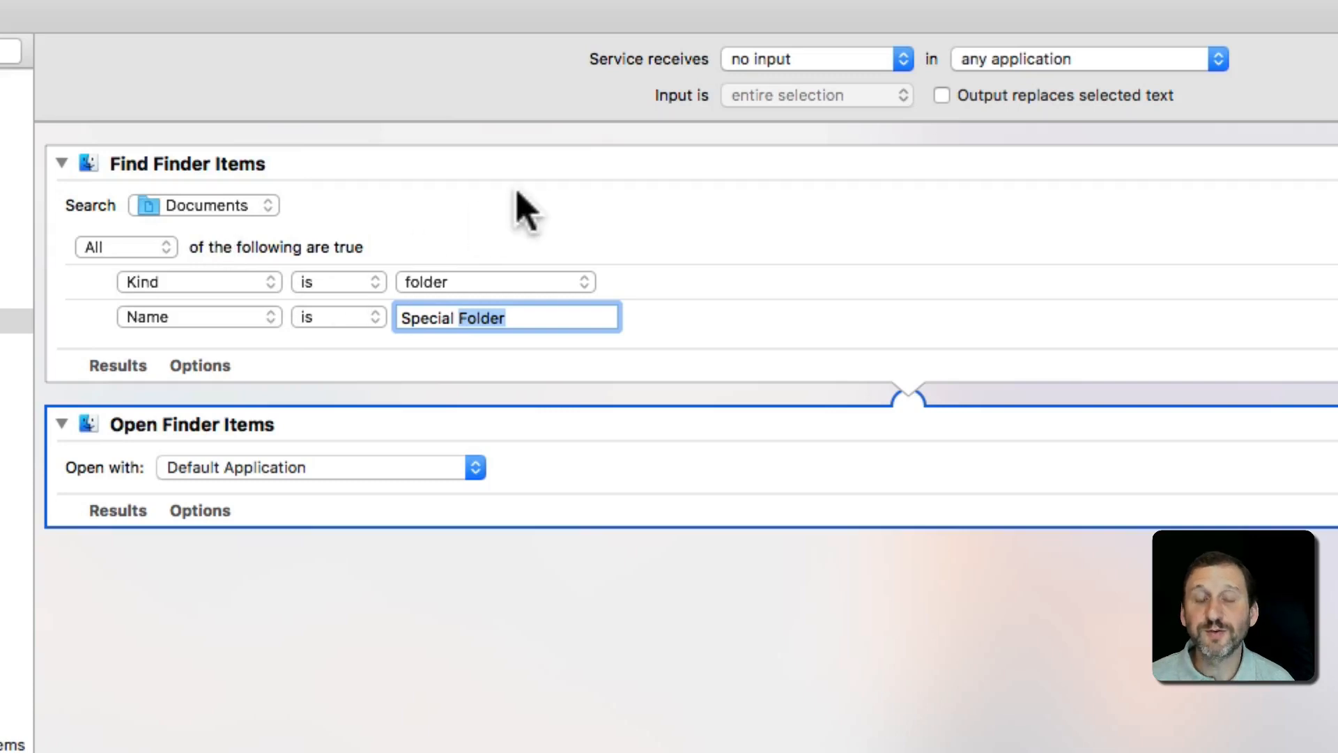
mouse_move(239, 469)
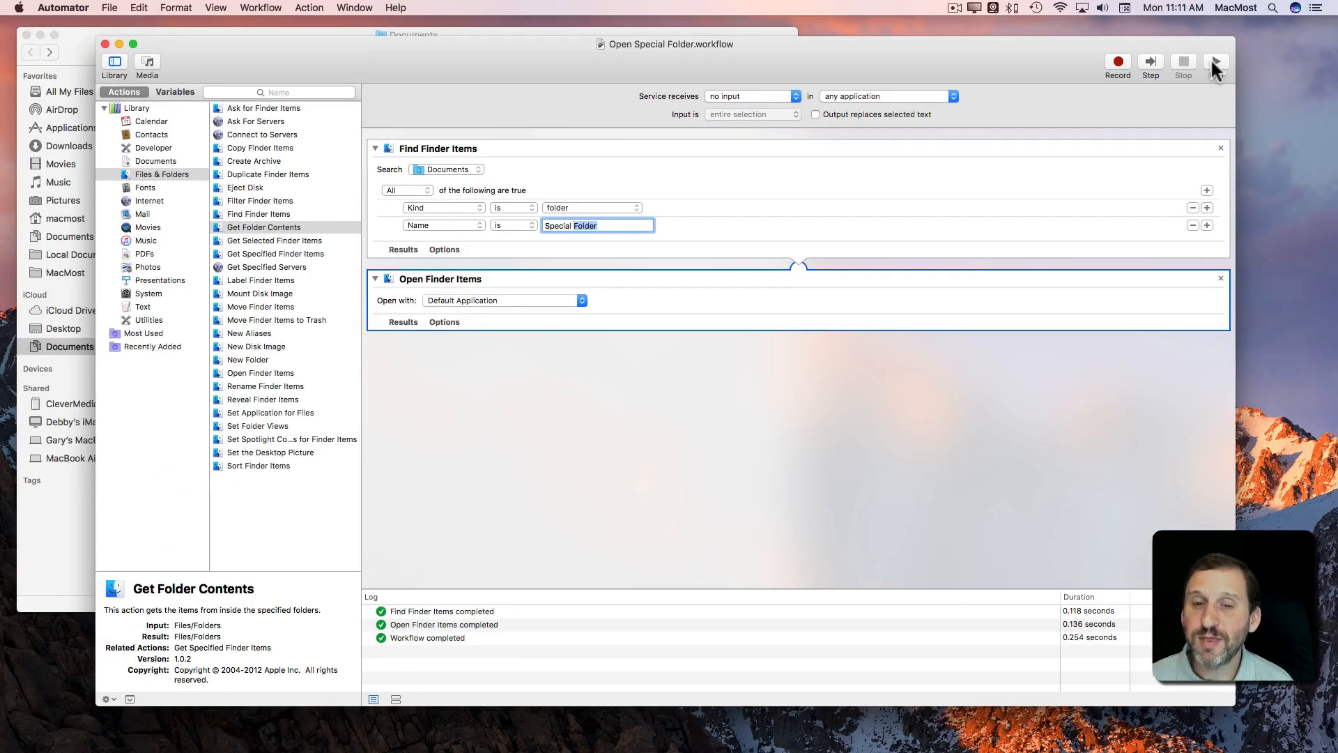
Step: Run the workflow so Special Folder opens in Finder with its four files
click(1215, 60)
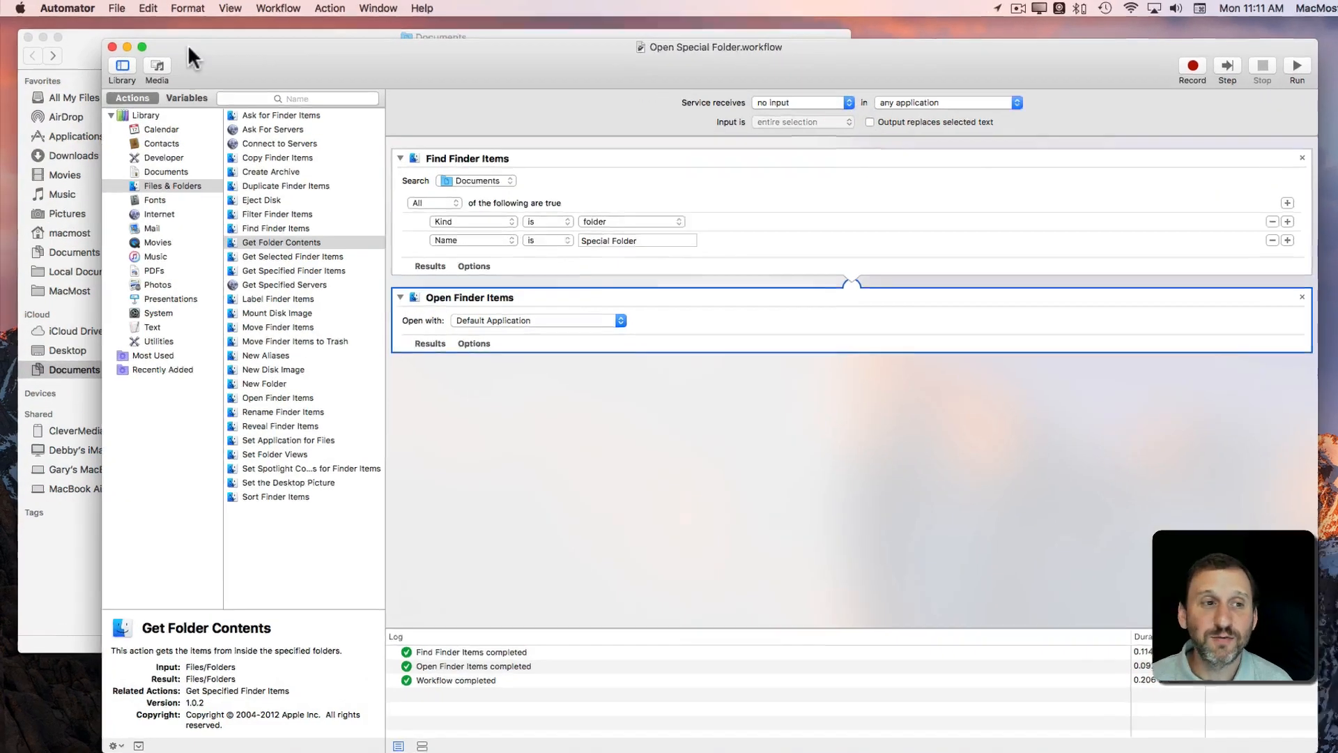
click(67, 9)
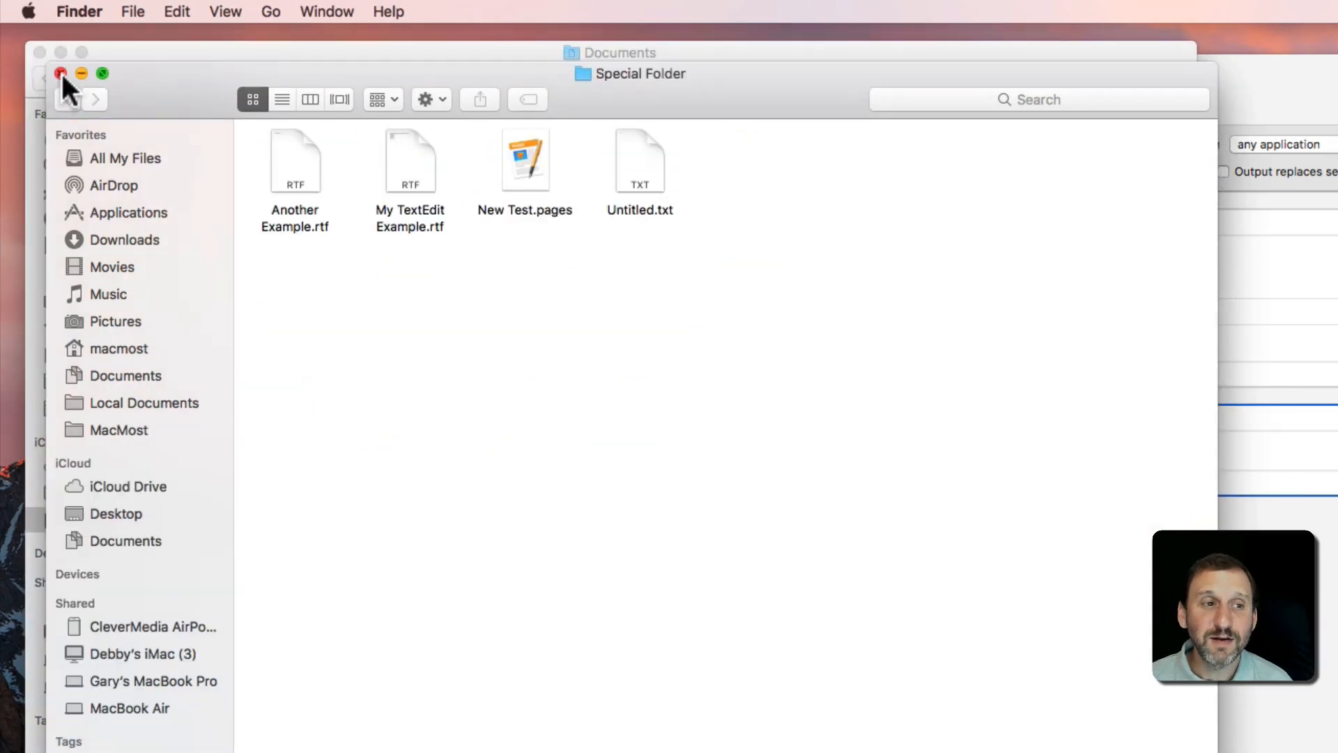
Step: Close the Special Folder window and confirm Open Special Folder appears in Finder's Services
click(78, 11)
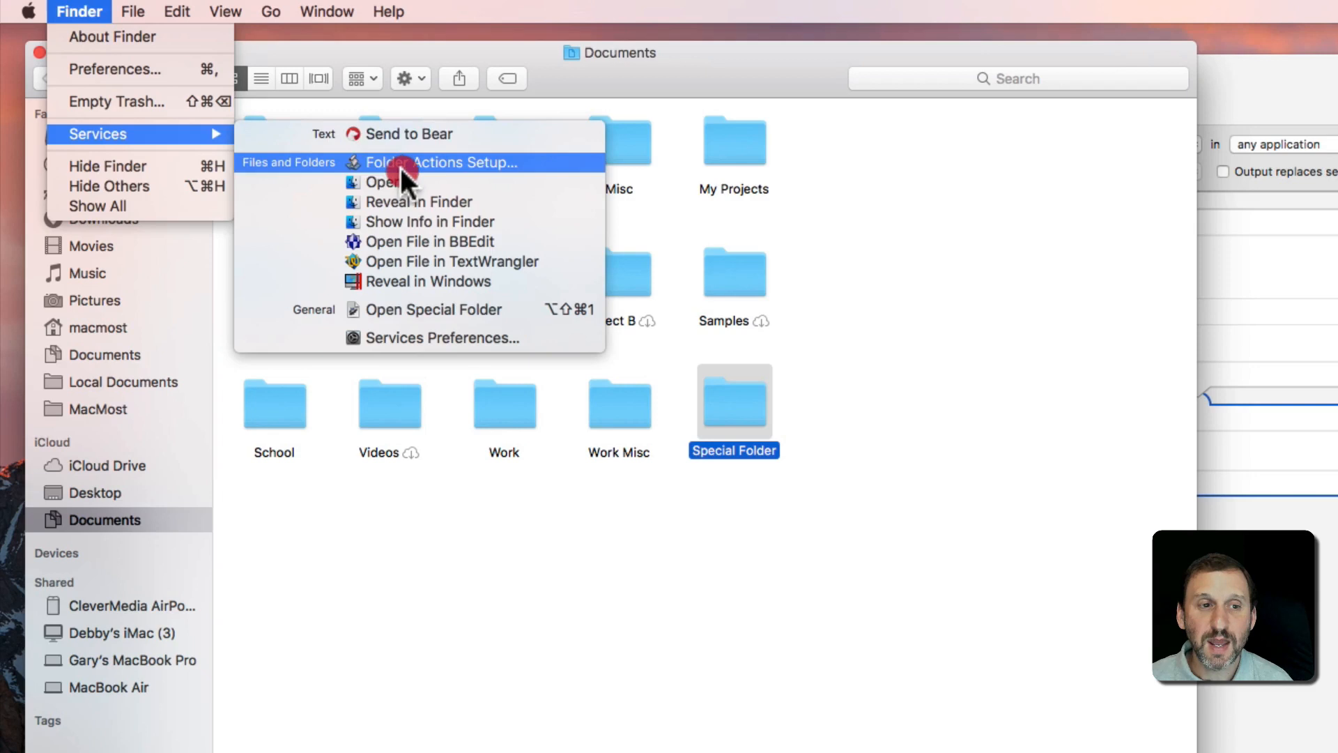
mouse_move(439, 261)
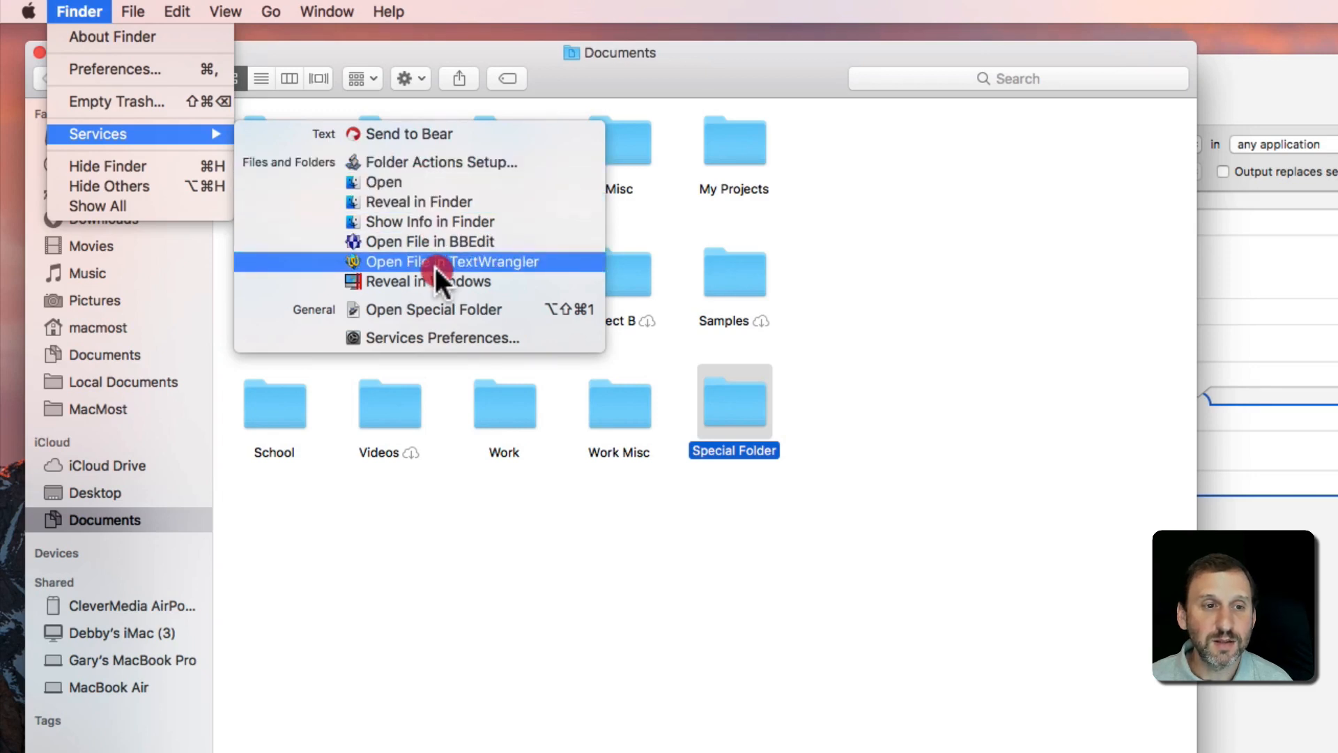
mouse_move(435, 187)
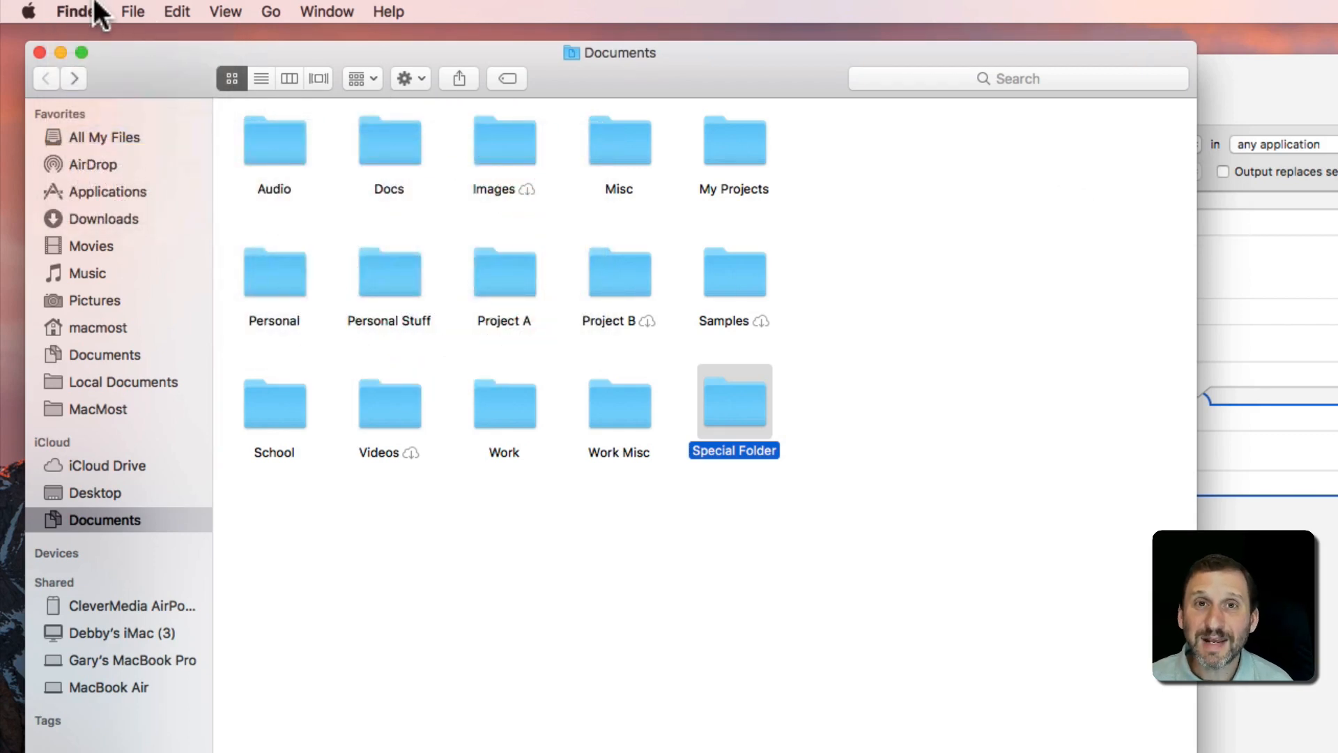
click(25, 11)
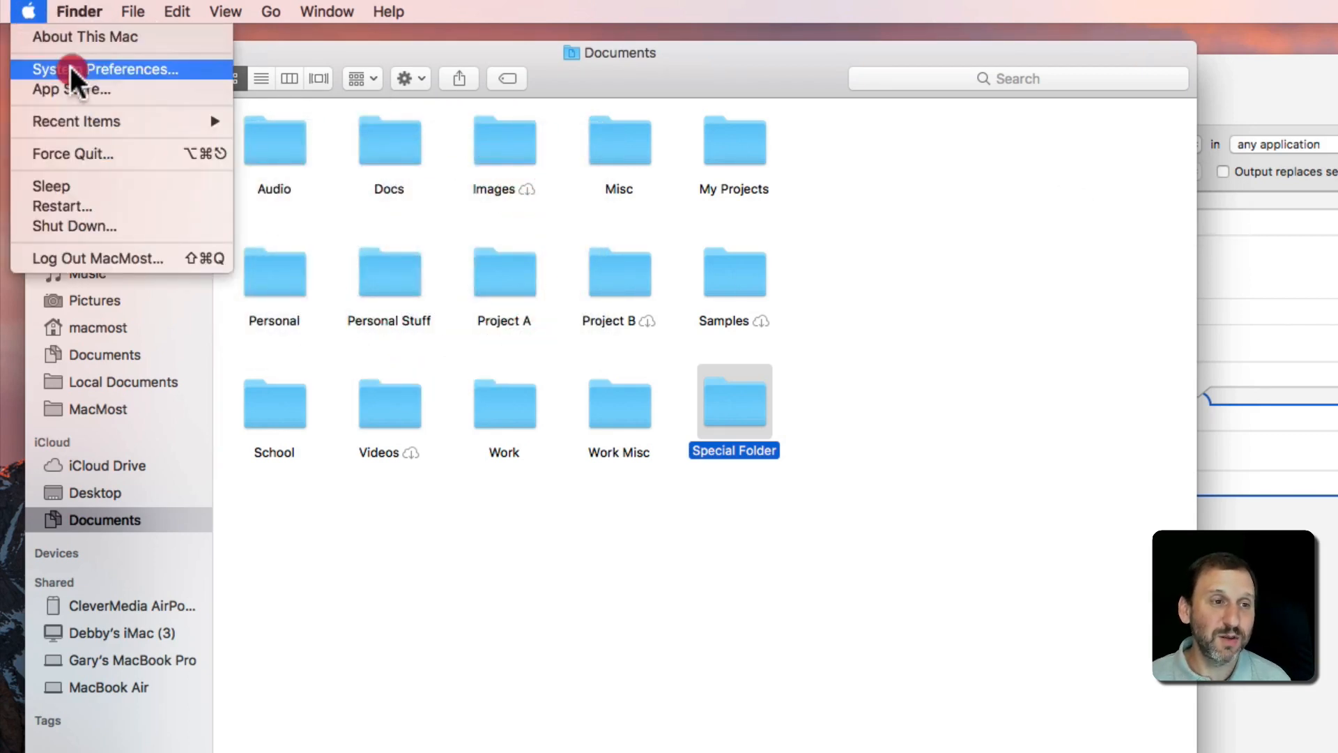
Step: In Keyboard Shortcuts > Services, select the Open Special Folder entry to see its key combination
click(105, 70)
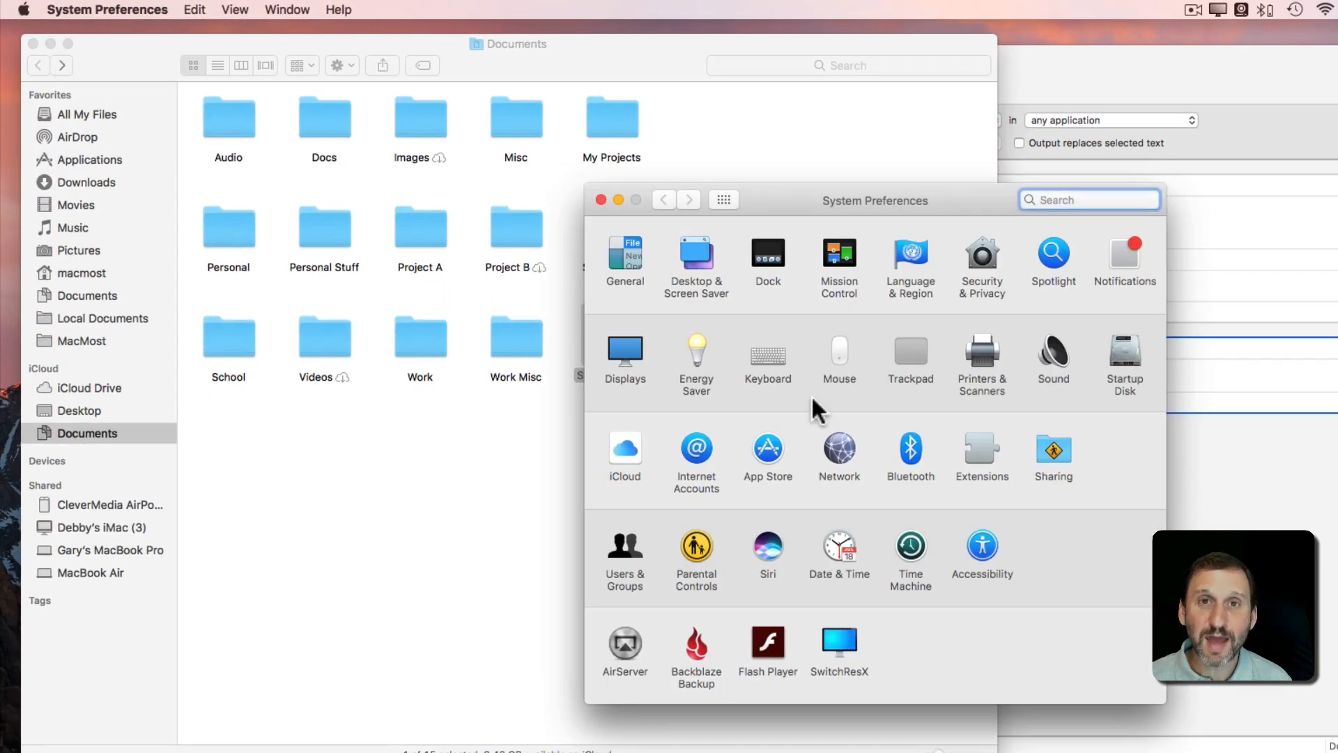
click(767, 350)
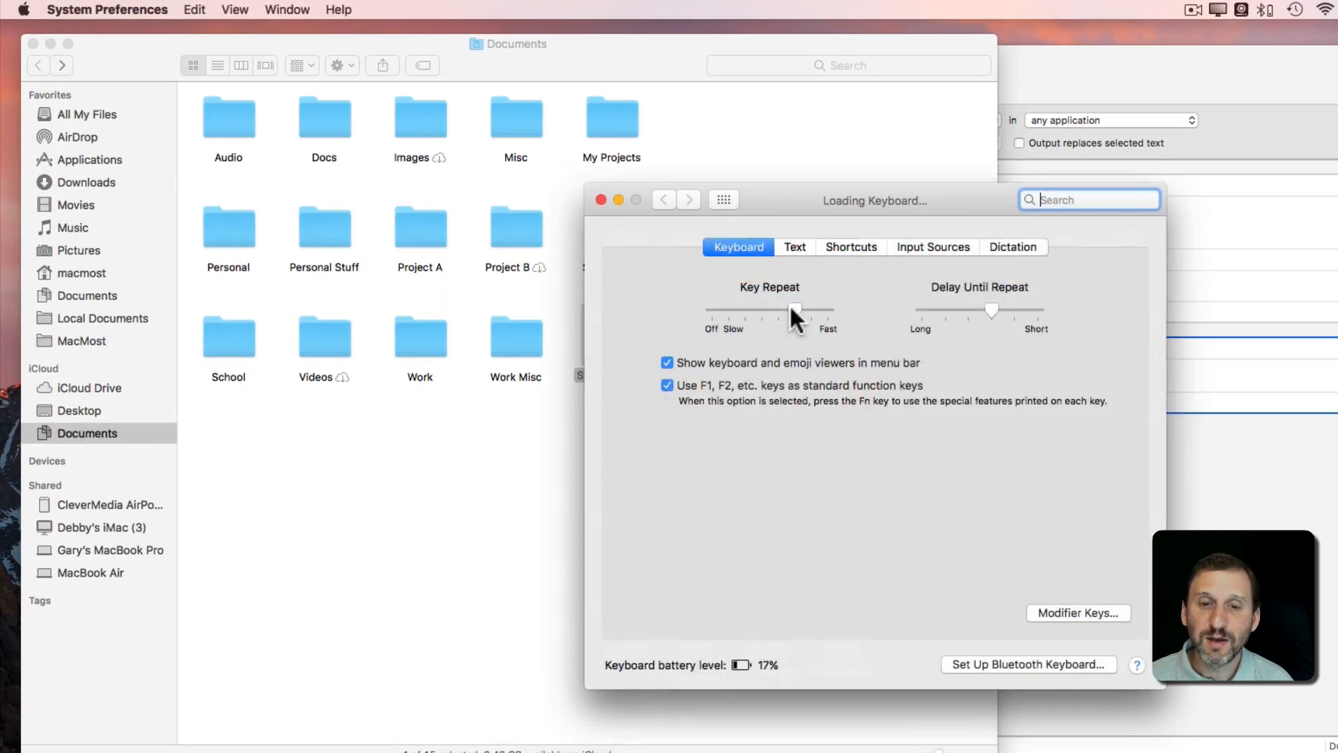
click(850, 246)
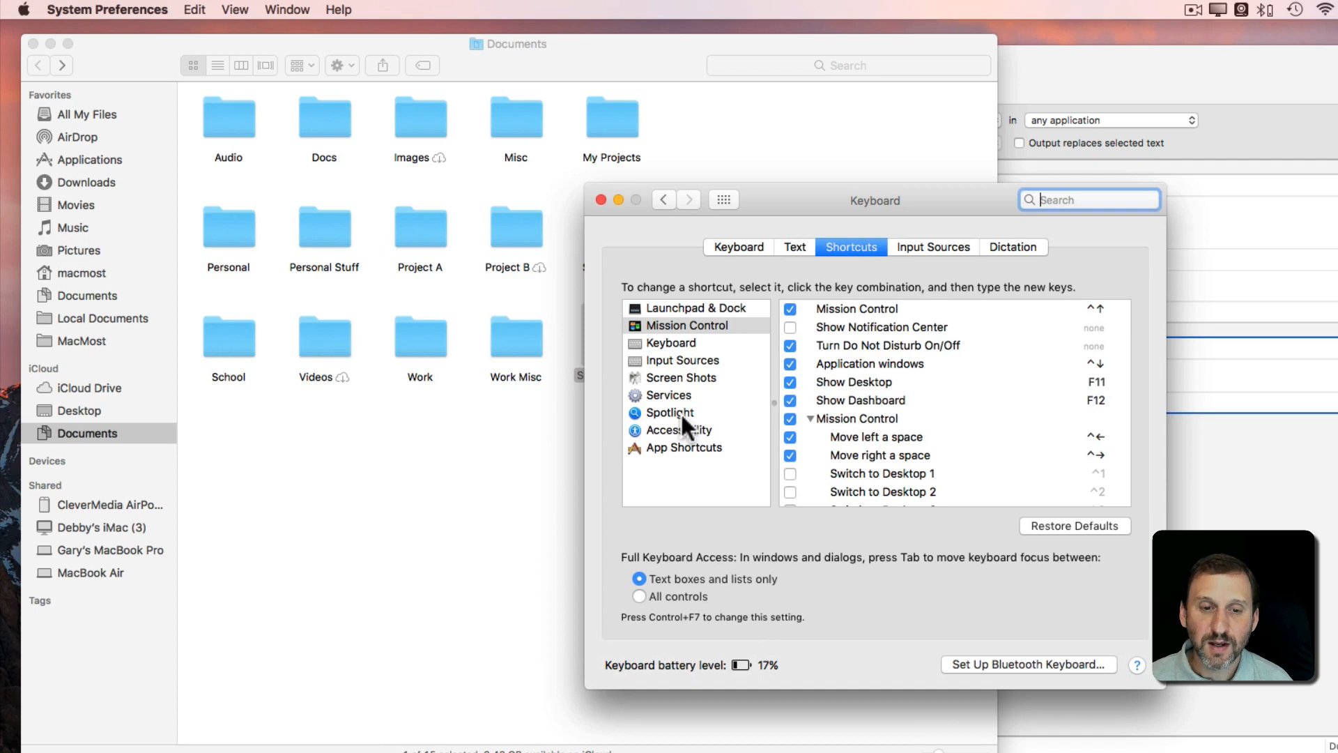
click(670, 394)
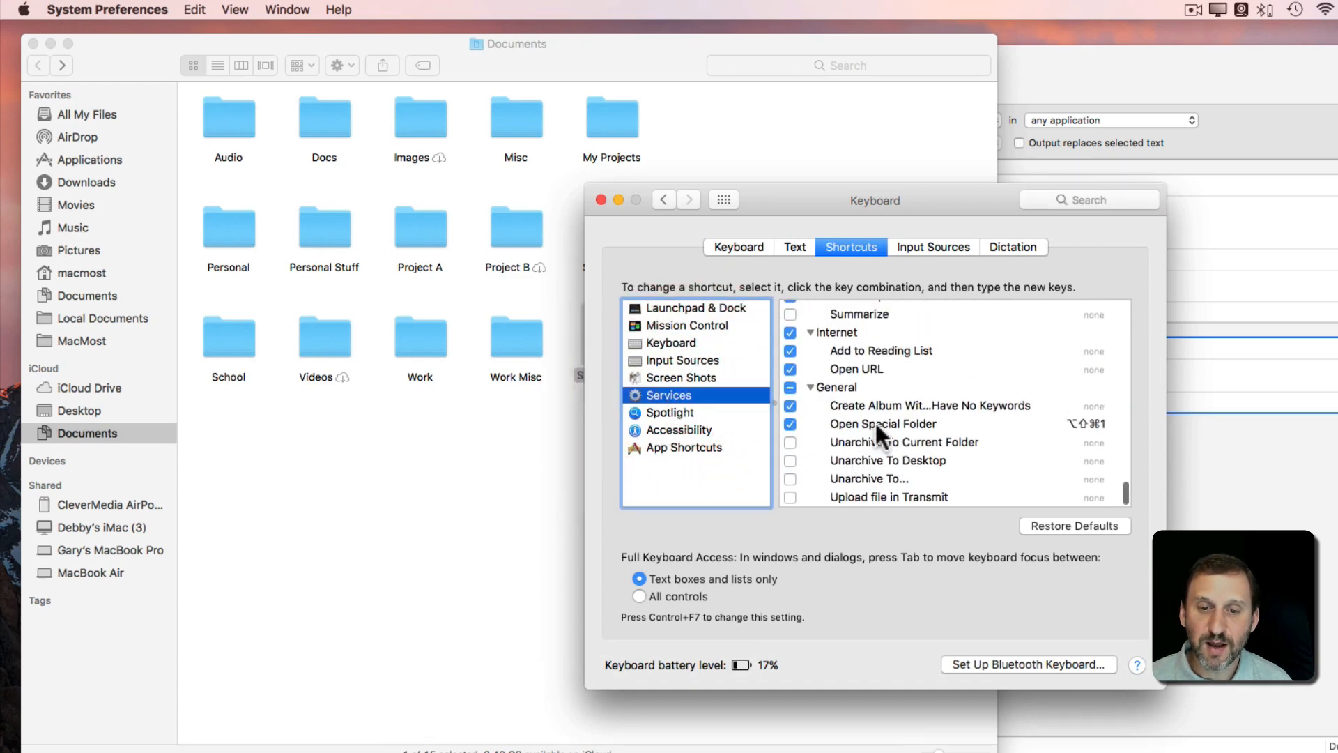
click(883, 423)
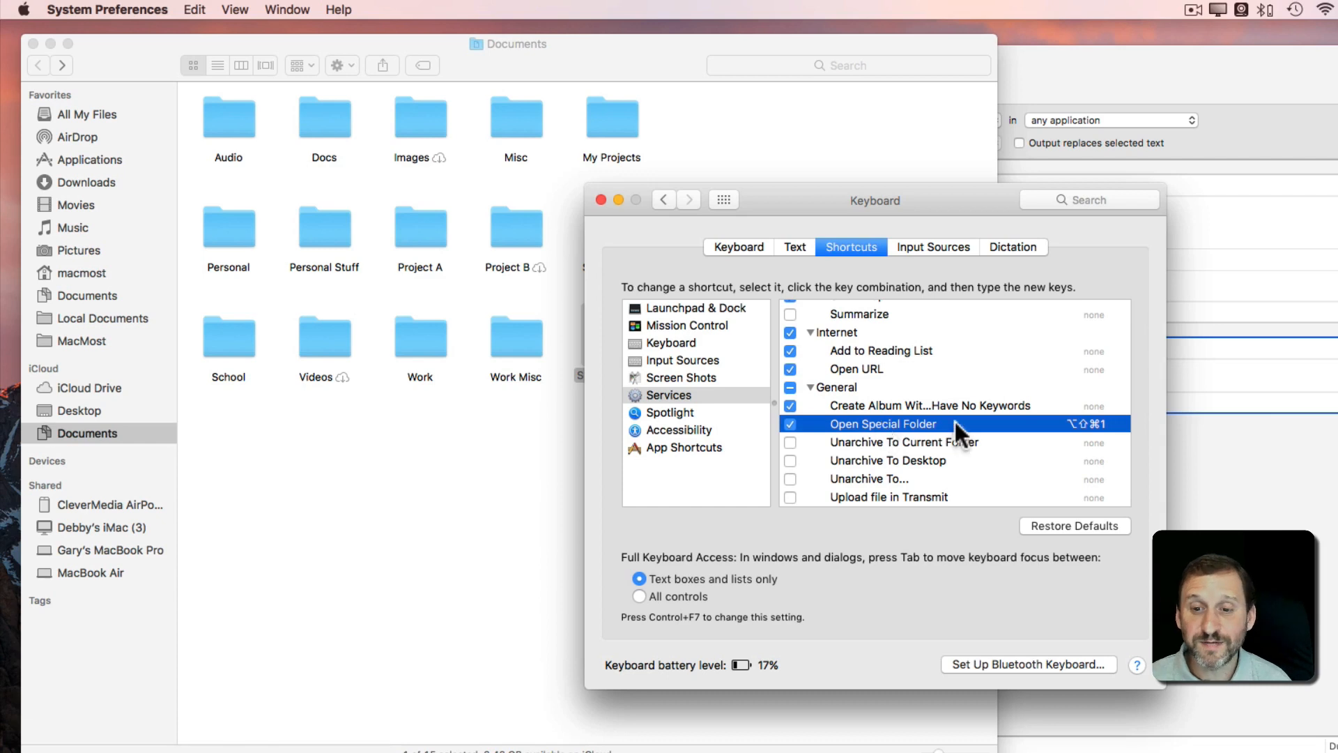
mouse_move(1078, 438)
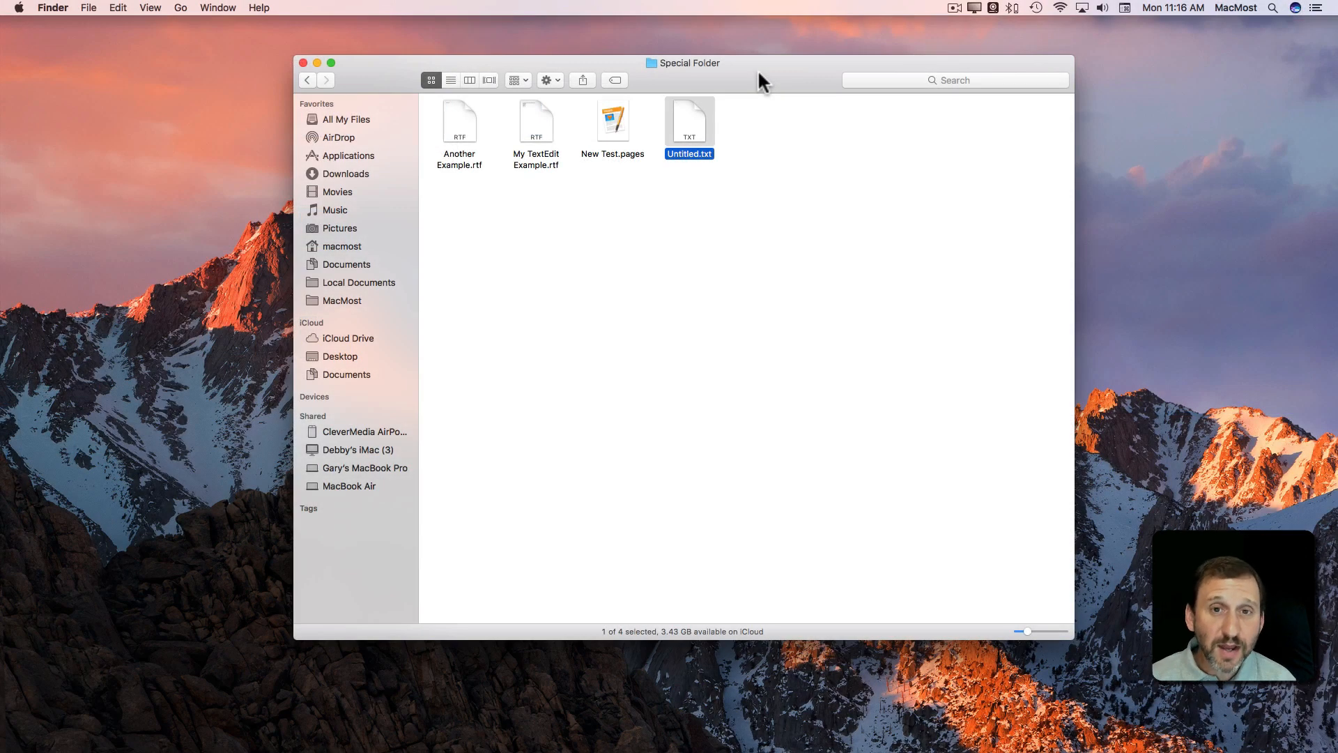
mouse_move(510, 87)
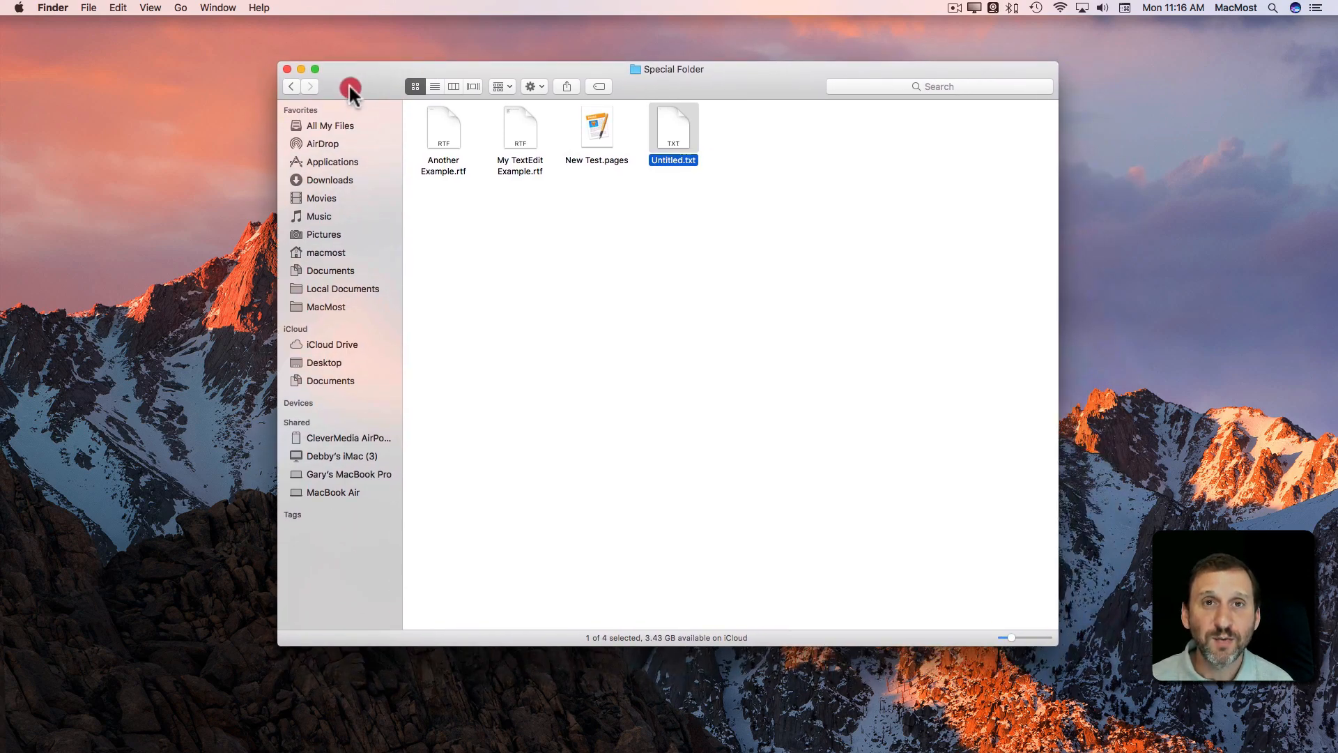
Step: Make the Special Folder window a full-screen space and open Untitled.txt in TextEdit
click(302, 69)
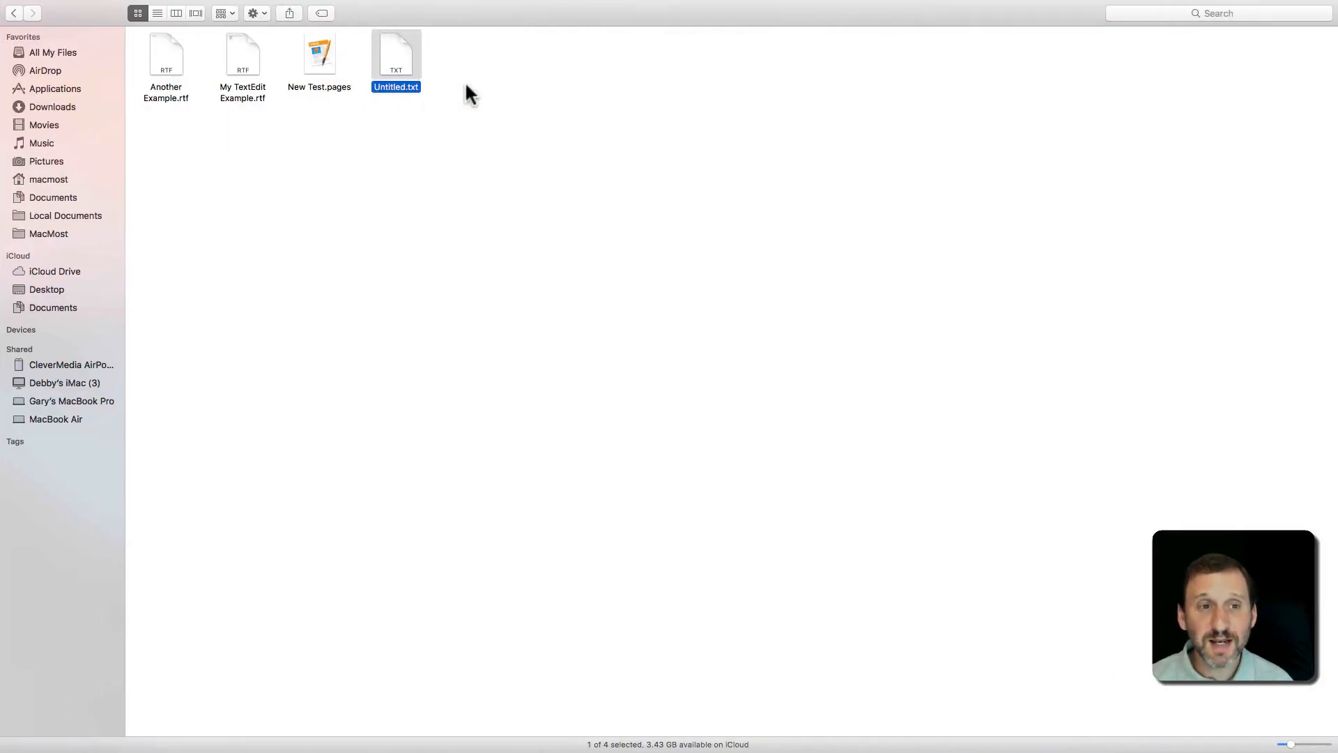
mouse_move(796, 248)
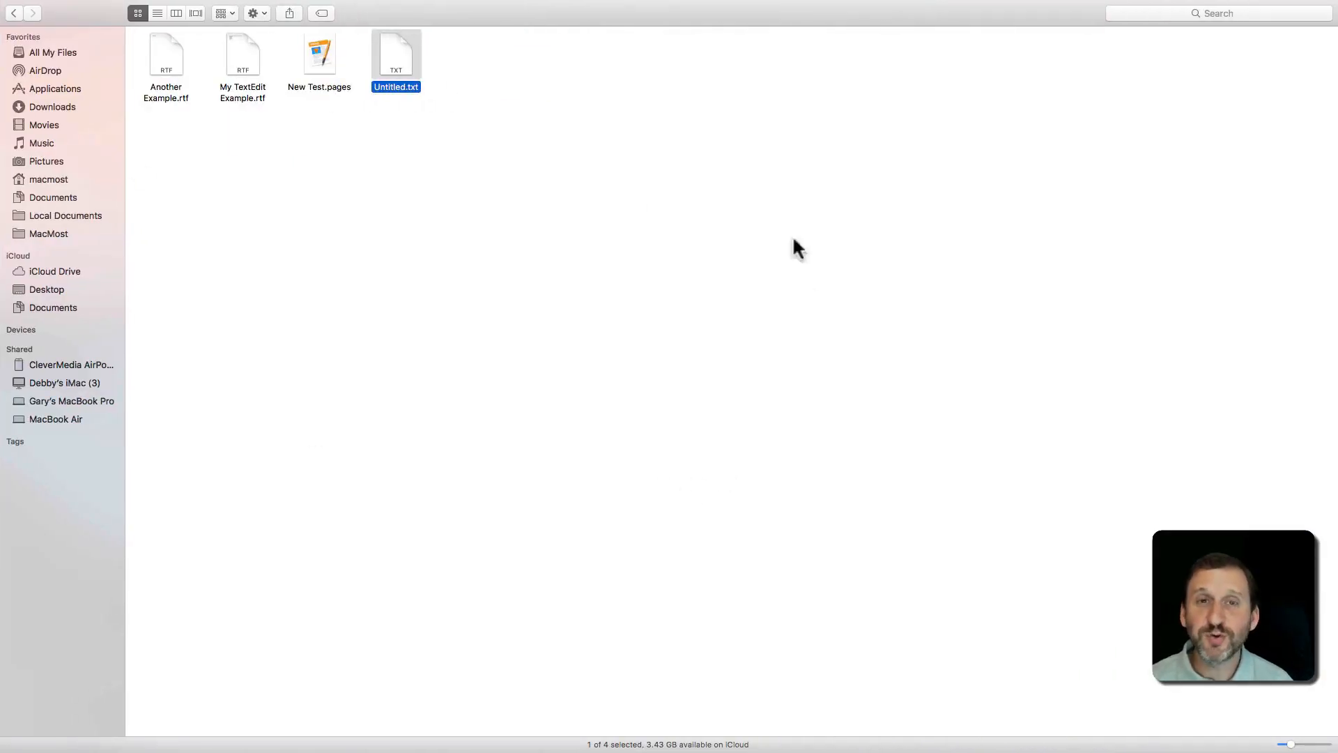
mouse_move(467, 133)
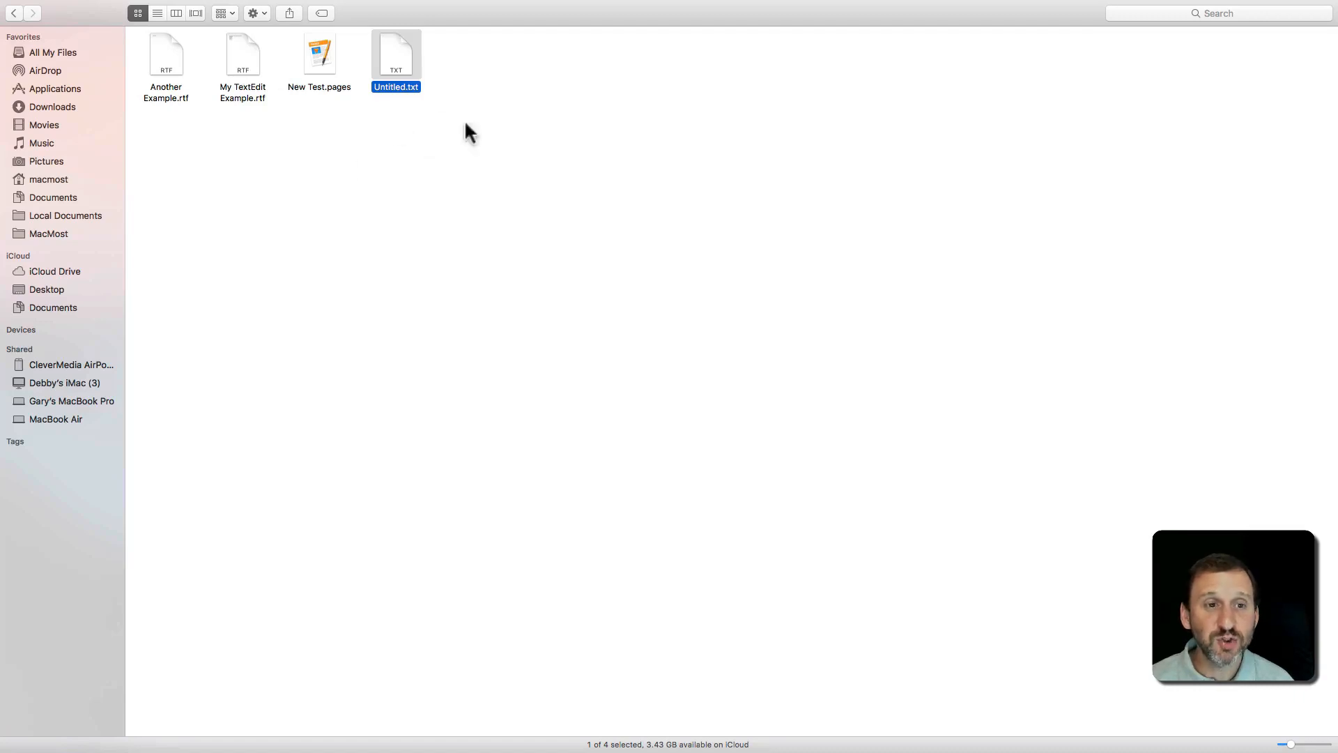
mouse_move(408, 145)
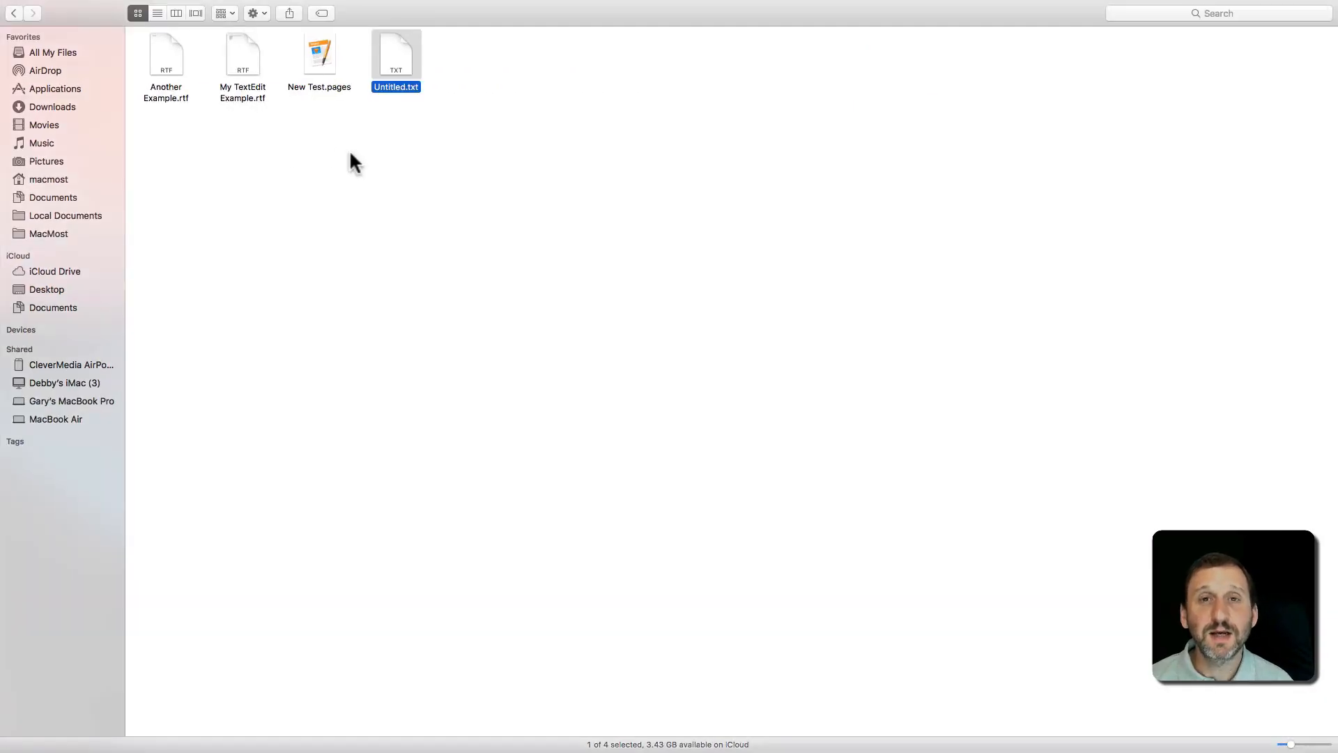
double_click(394, 55)
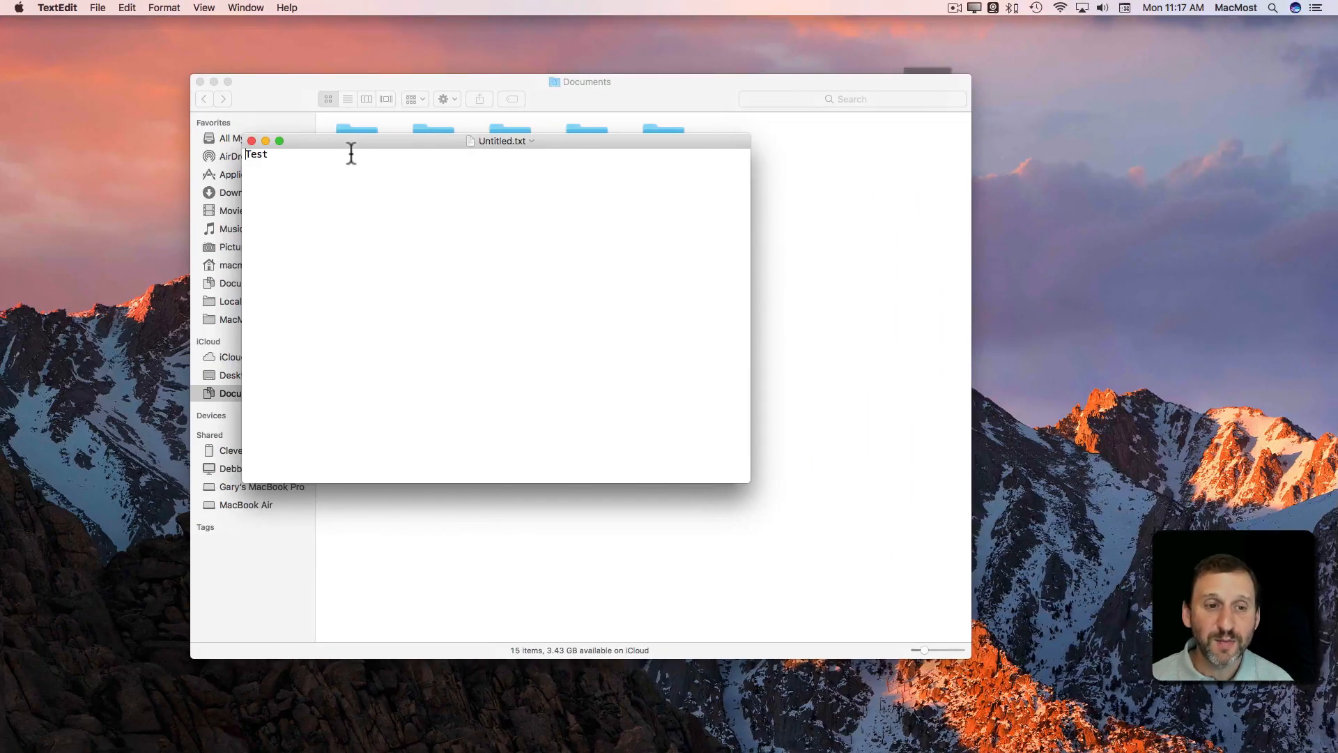